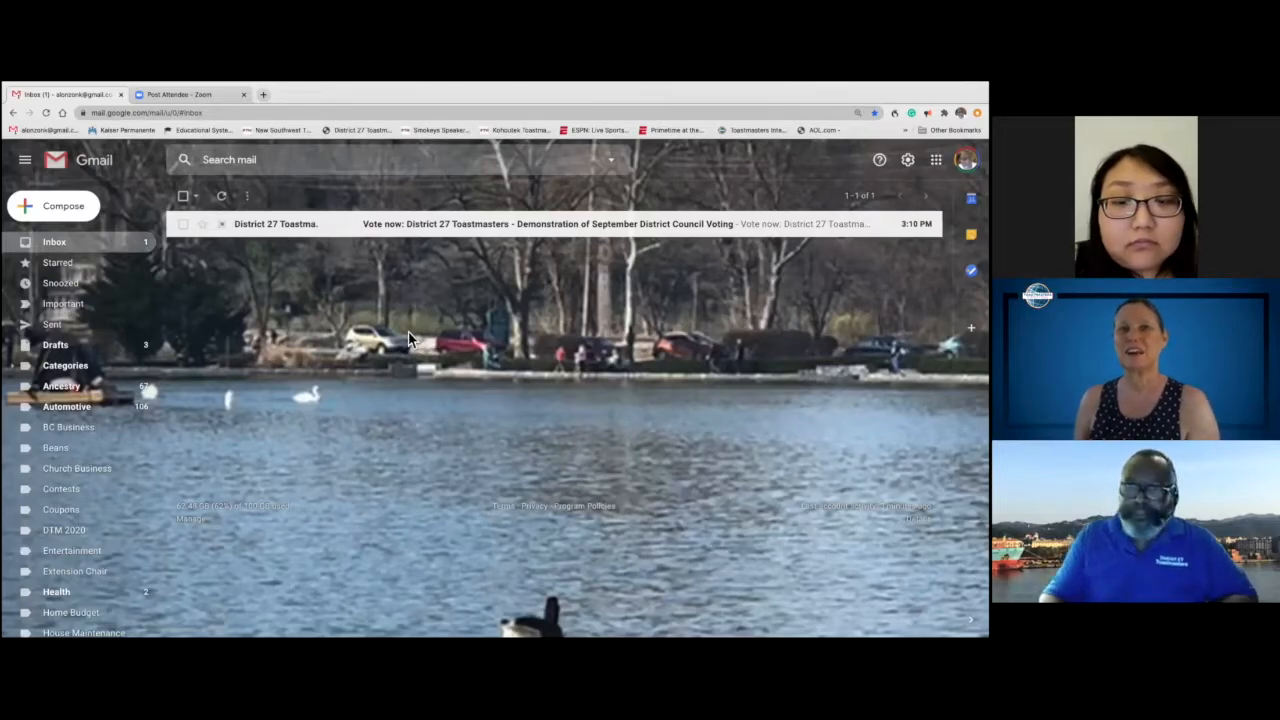
{"action": "mouse_move", "coordinate": [440, 336]}
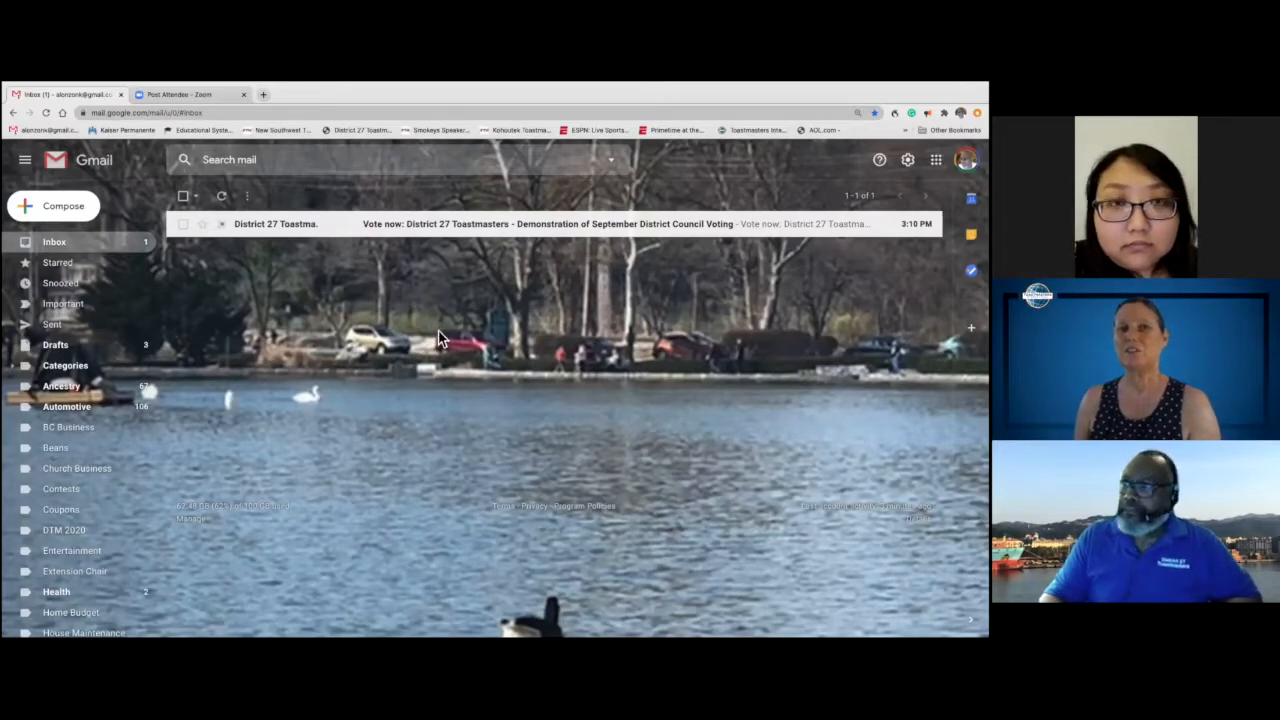
{"action": "mouse_move", "coordinate": [420, 310]}
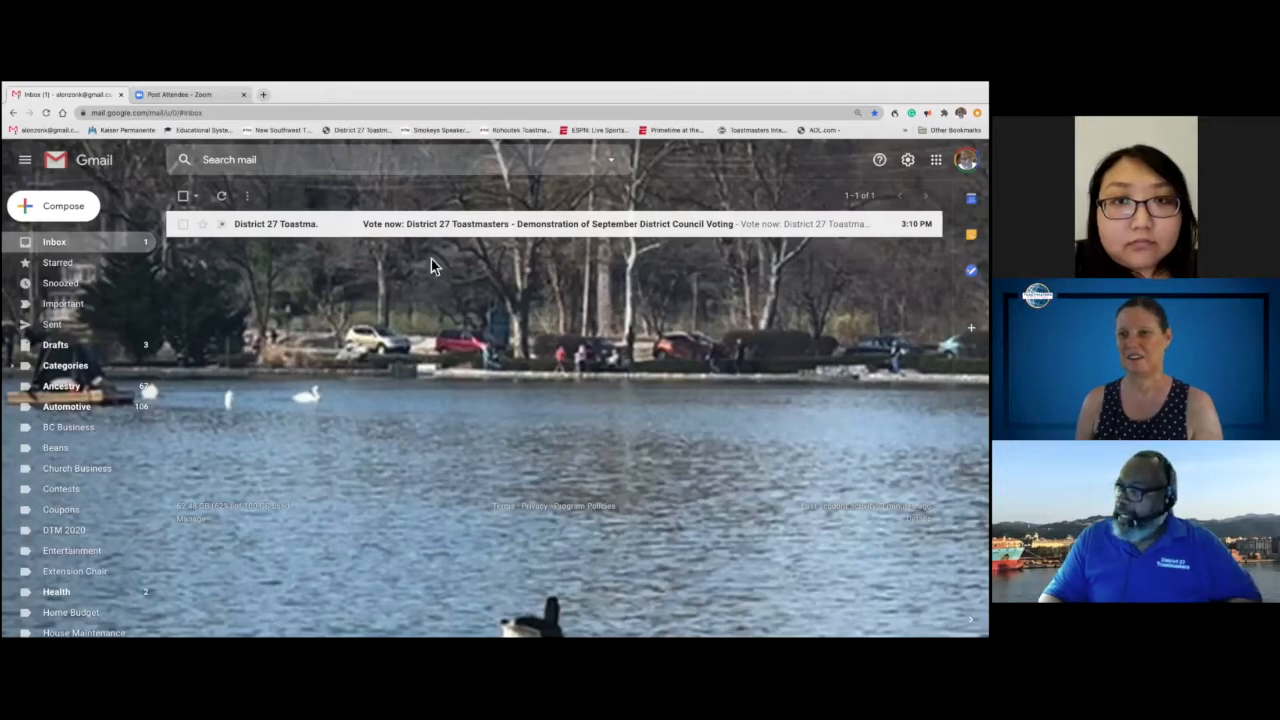
{"action": "mouse_move", "coordinate": [444, 280]}
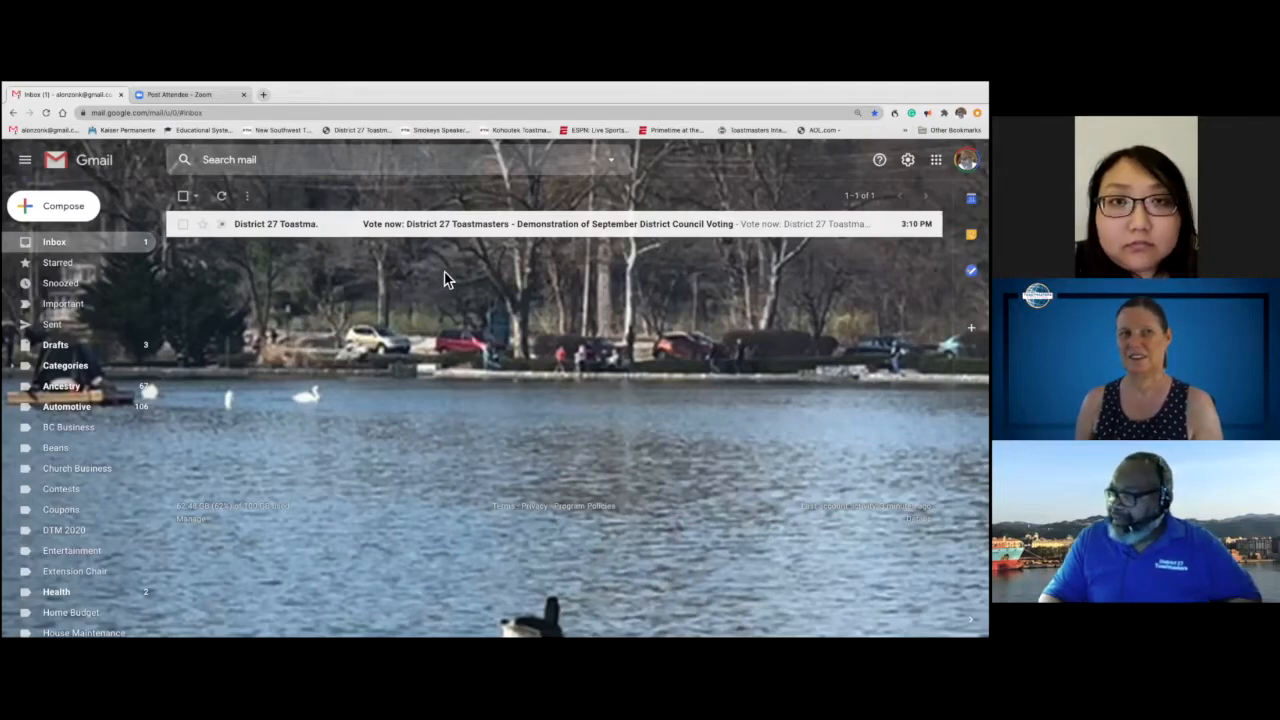
{"action": "mouse_move", "coordinate": [472, 248]}
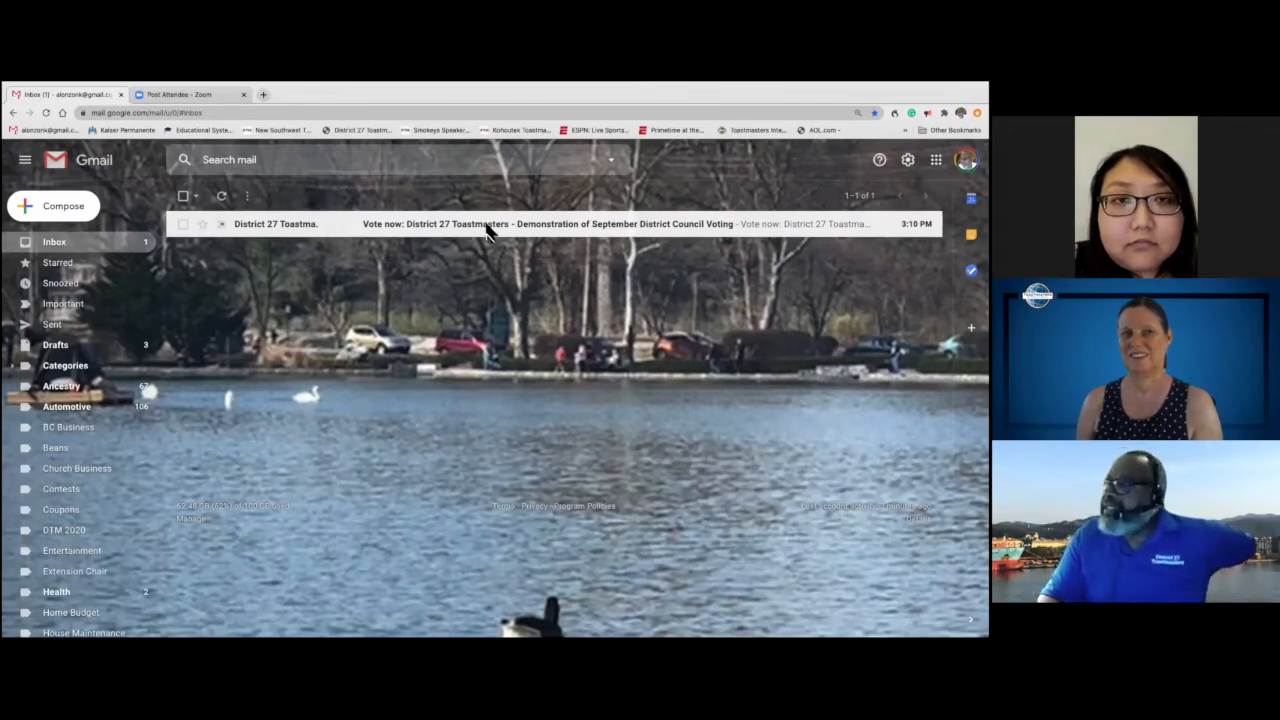
- Copy the access key from the 'Vote now' invitation and follow its secure.electionbuddy.com link
{"action": "left_click", "coordinate": [490, 224]}
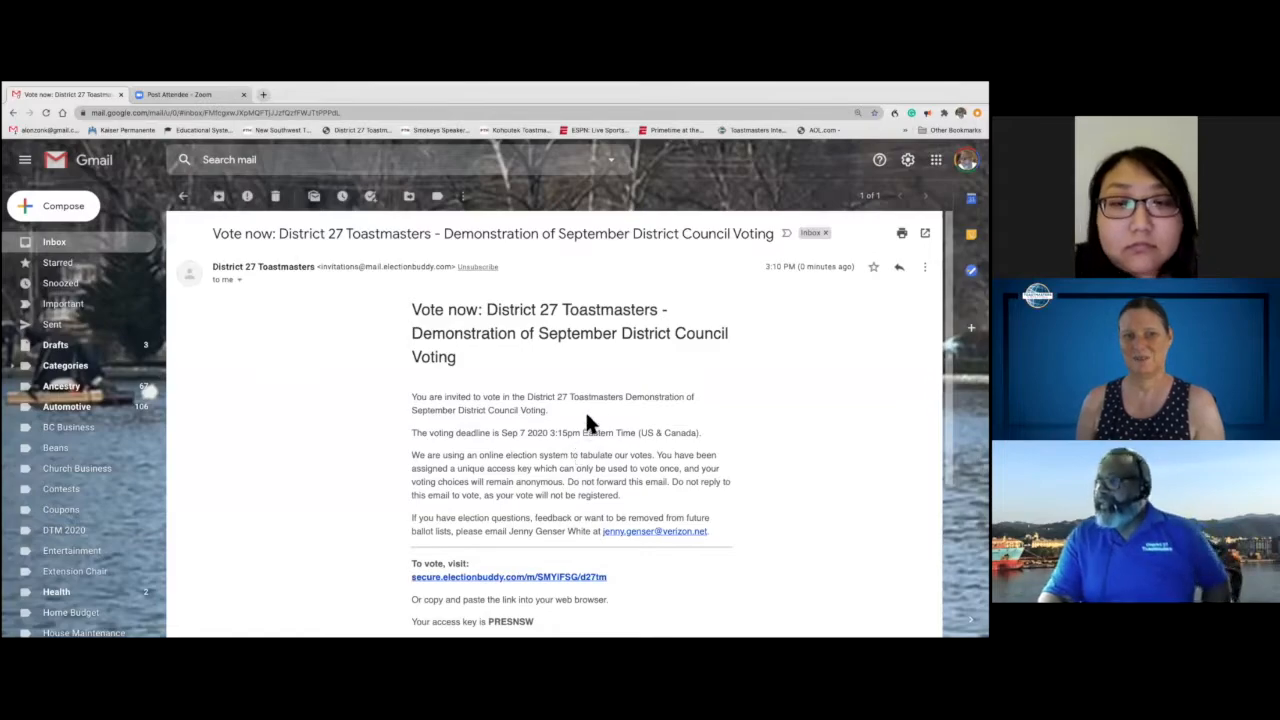
{"action": "mouse_move", "coordinate": [596, 390]}
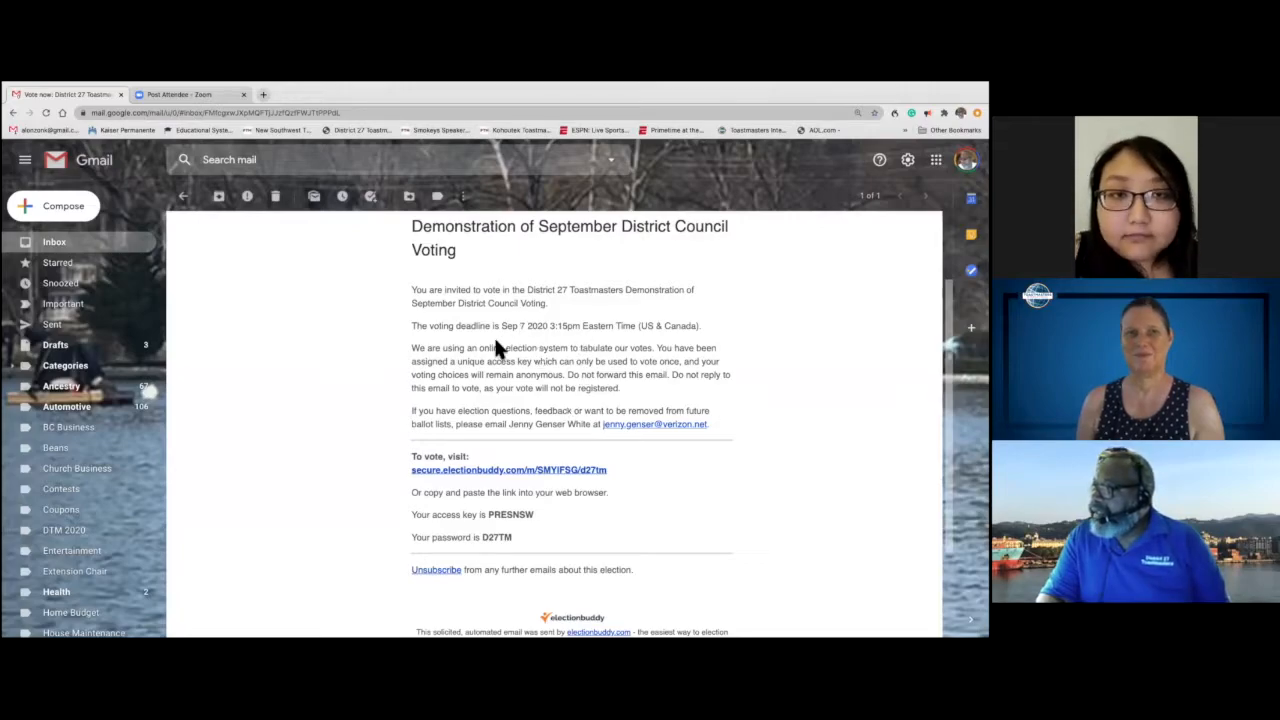
{"action": "mouse_move", "coordinate": [468, 348]}
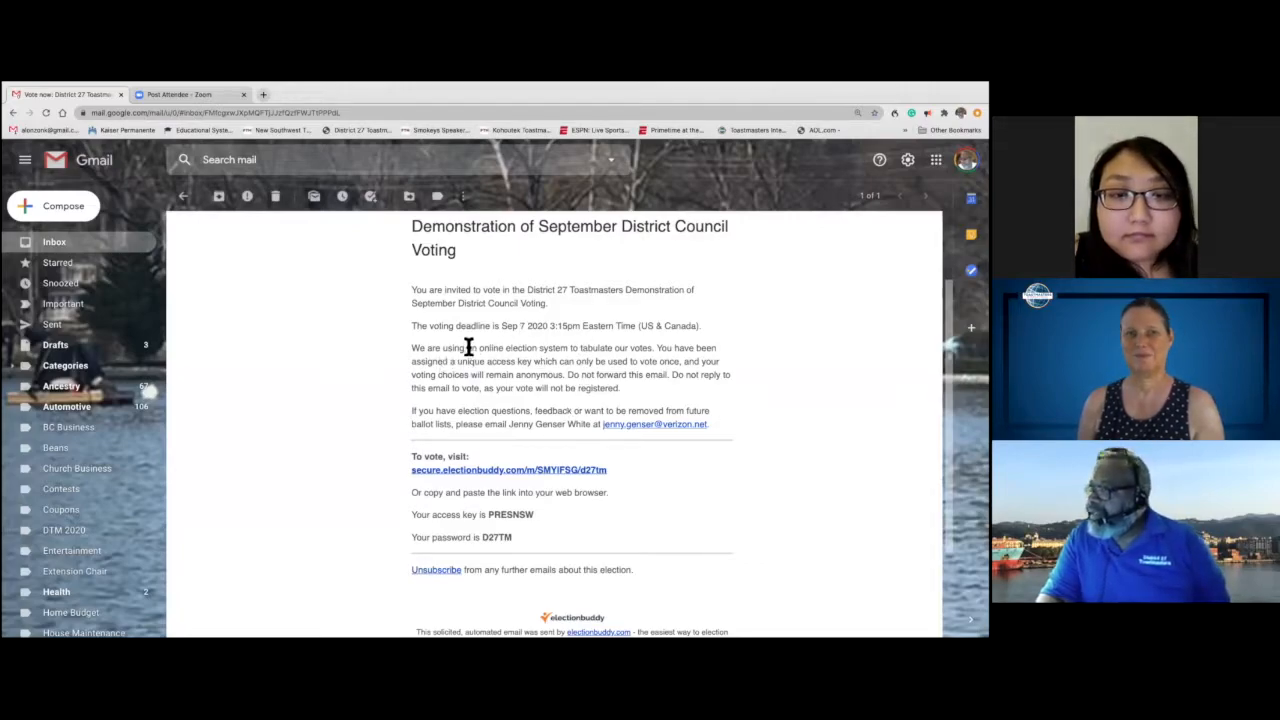
{"action": "mouse_move", "coordinate": [556, 392]}
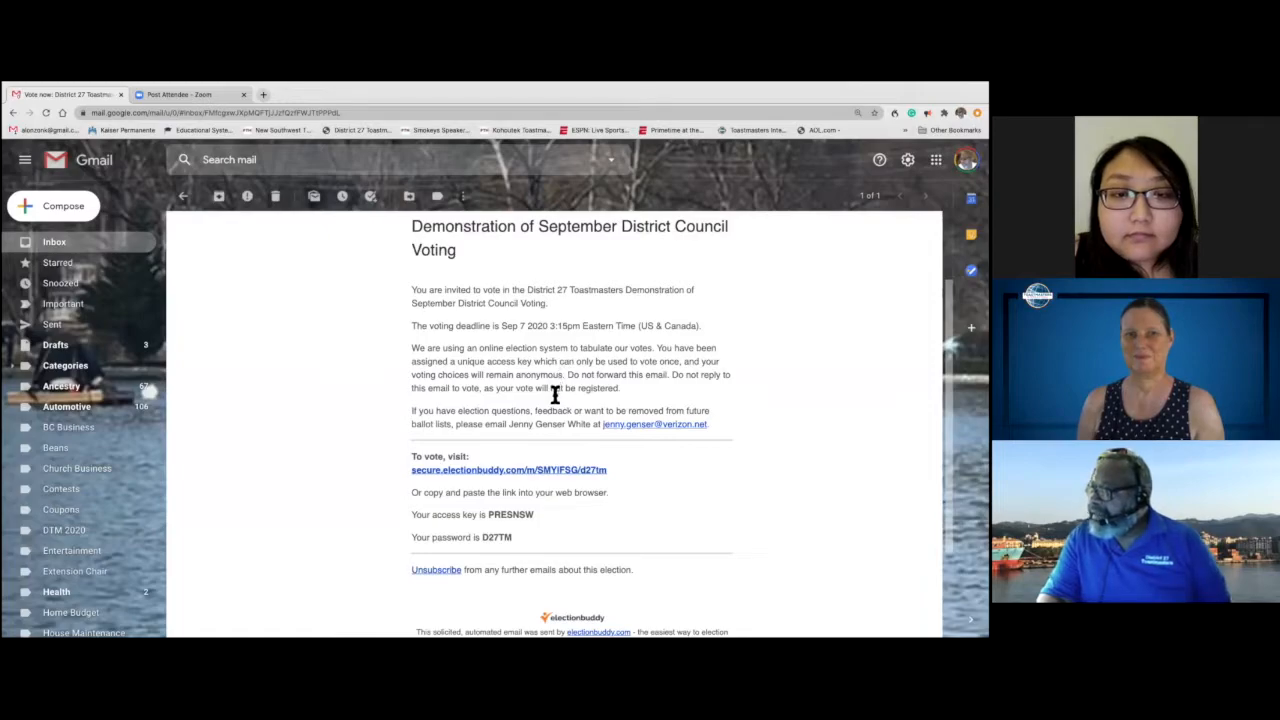
{"action": "scroll", "scroll_direction": "down", "scroll_amount": 3}
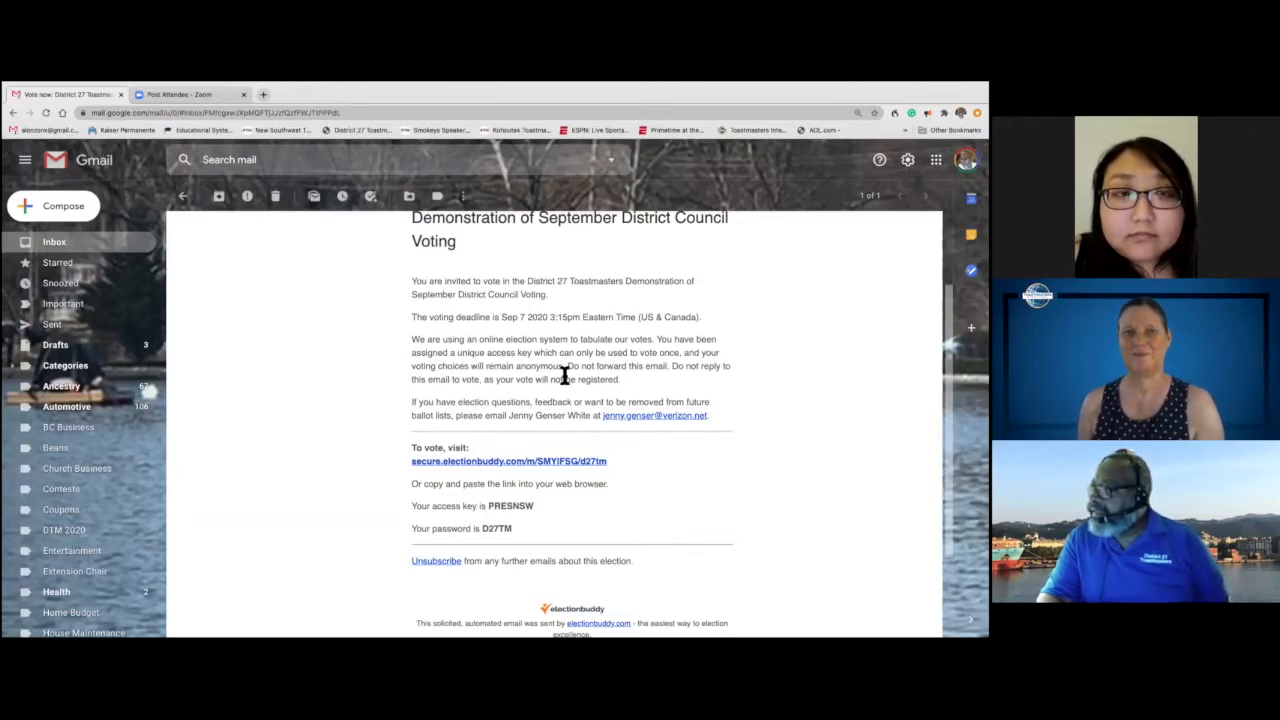
{"action": "mouse_move", "coordinate": [638, 418]}
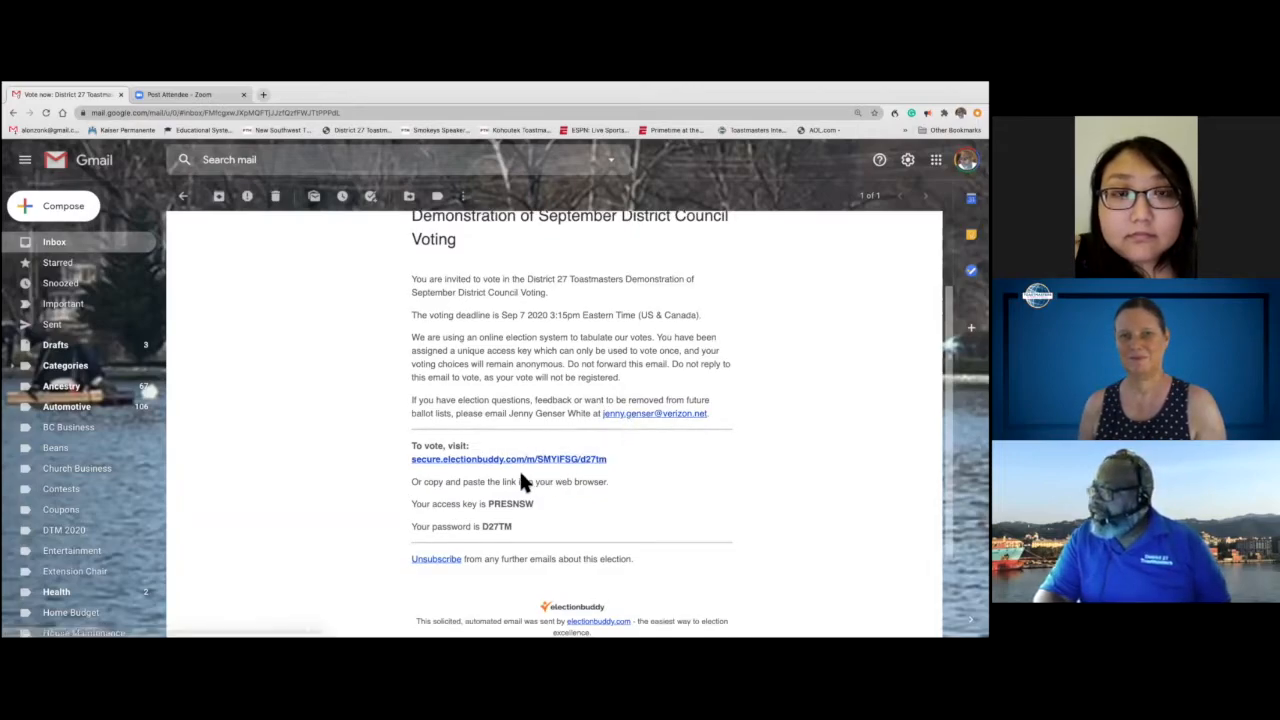
{"action": "mouse_move", "coordinate": [576, 414]}
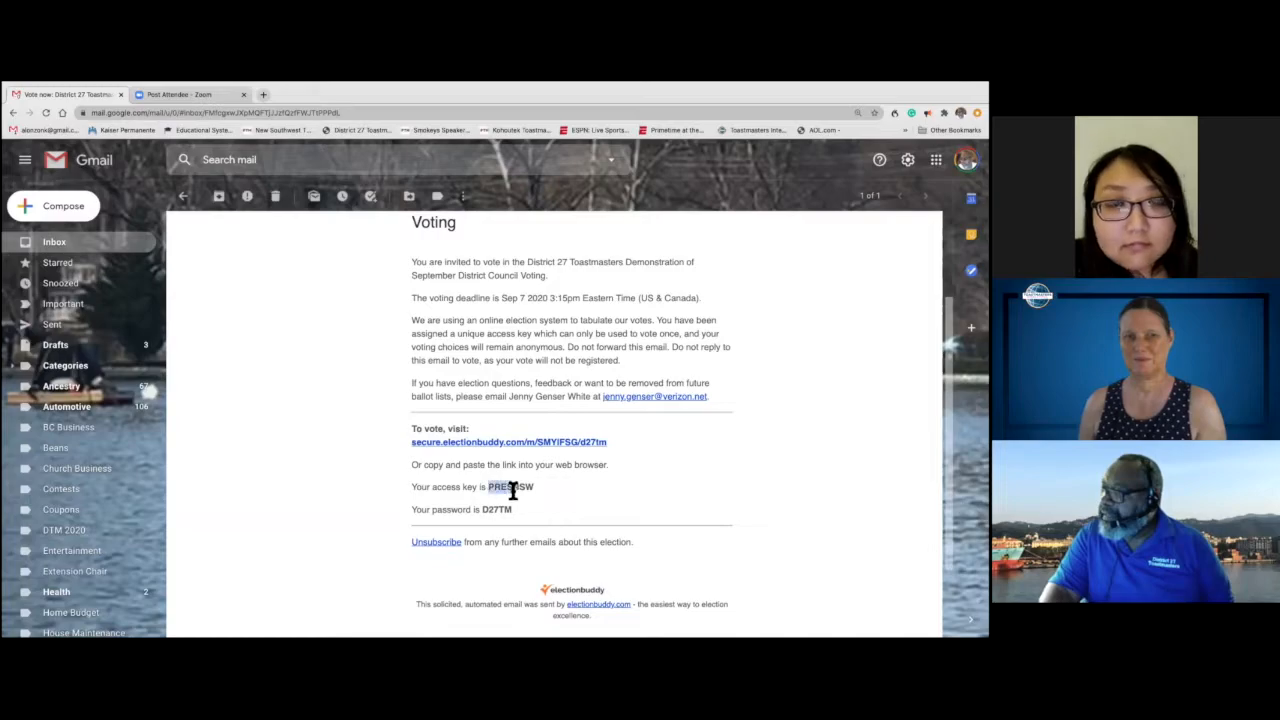
{"action": "right_click", "coordinate": [512, 488]}
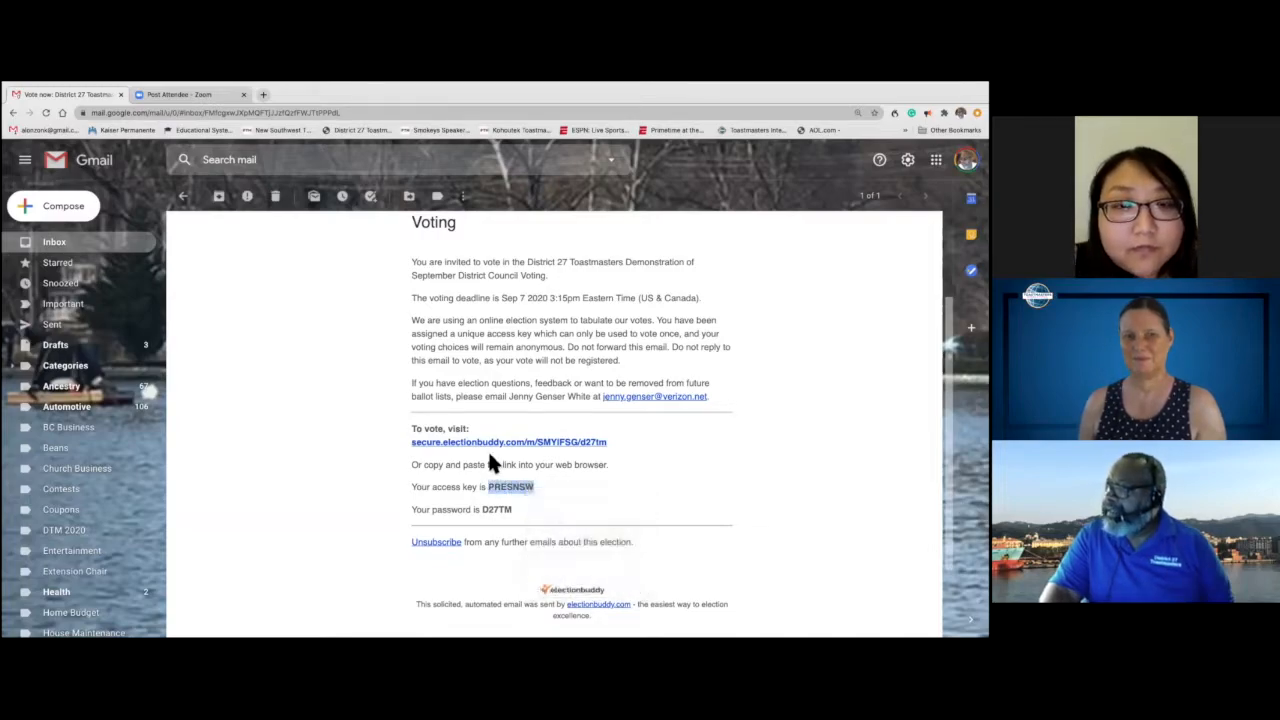
{"action": "mouse_move", "coordinate": [490, 448]}
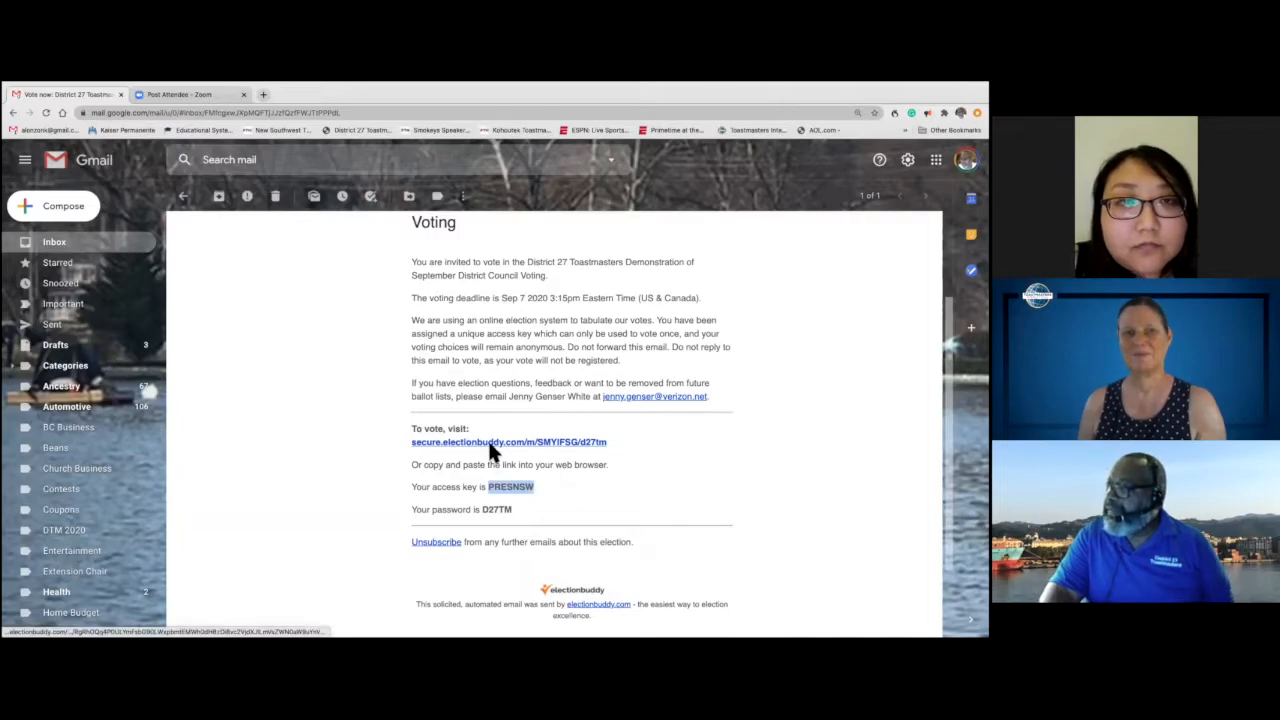
{"action": "left_click", "coordinate": [508, 442]}
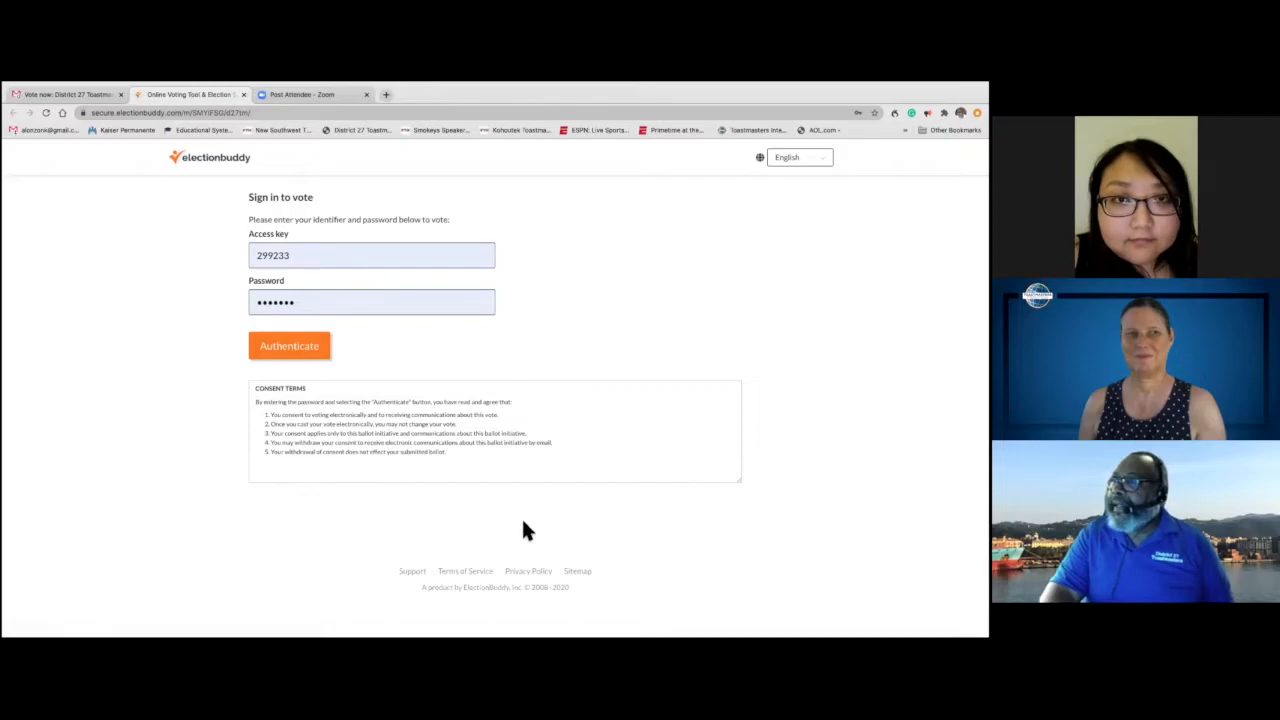
- Authenticate with the pasted access key and the emailed password to load the ballot
{"action": "left_click", "coordinate": [372, 256]}
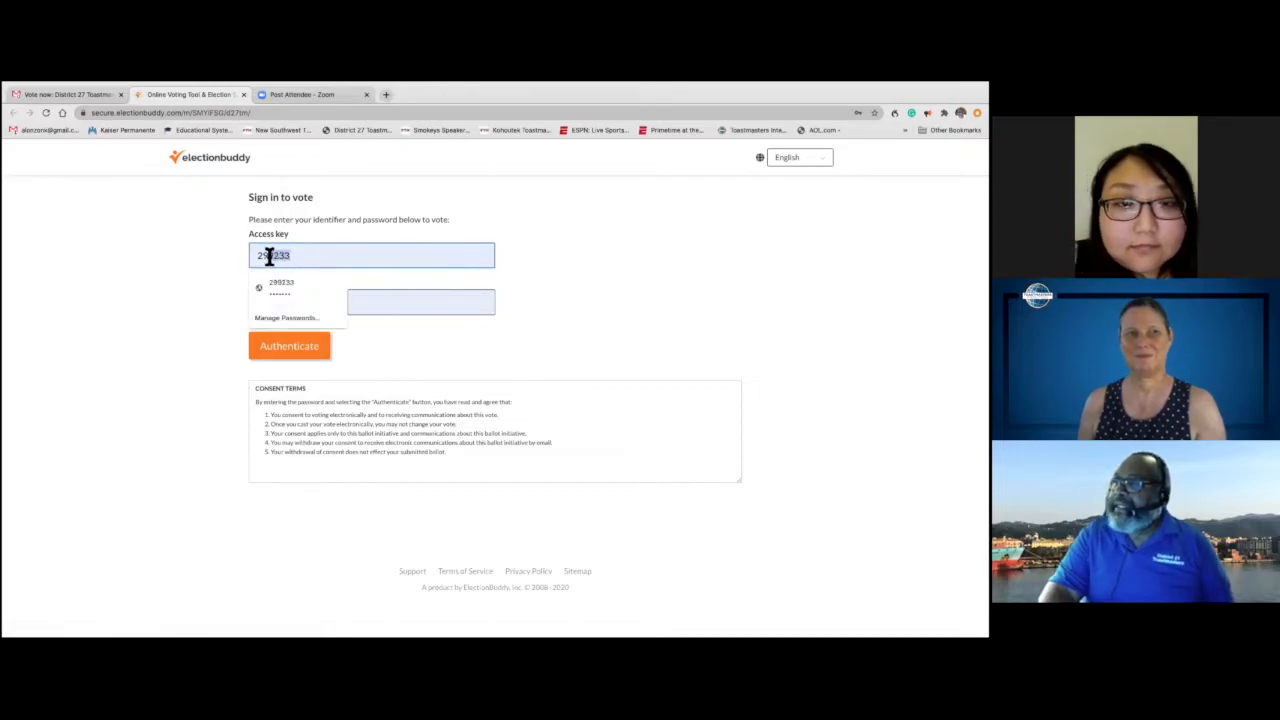
{"action": "right_click", "coordinate": [272, 256]}
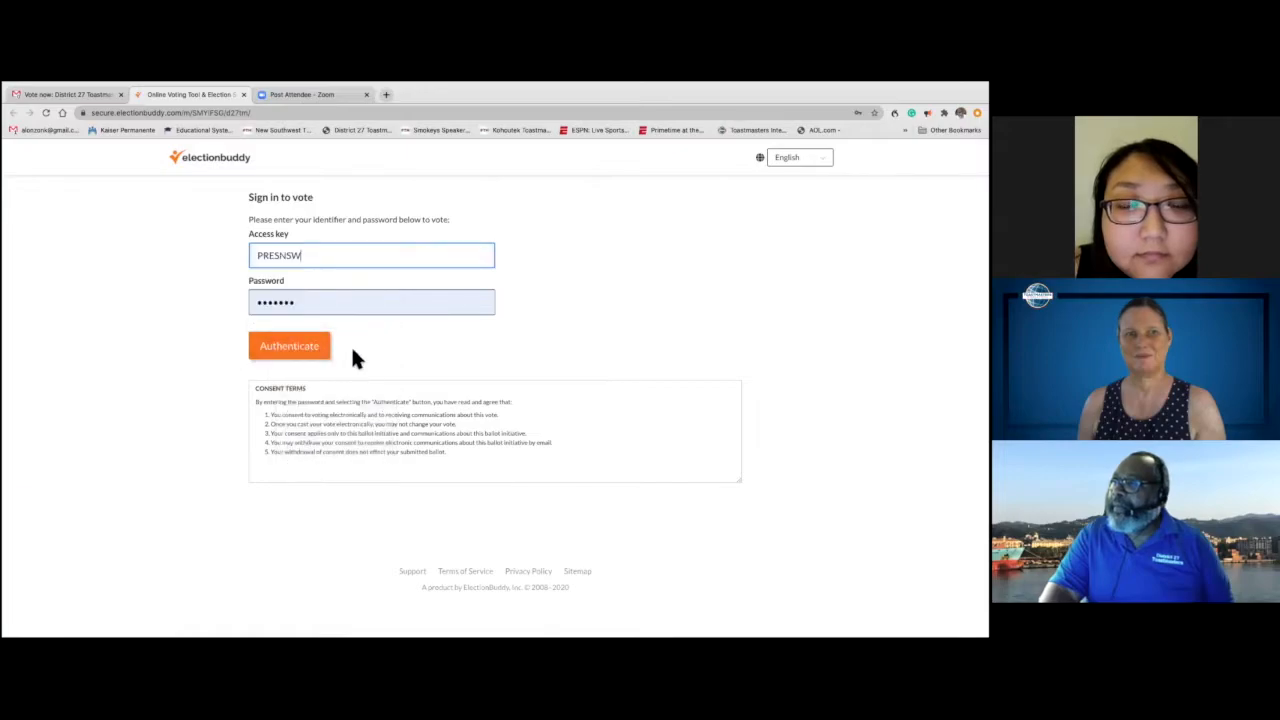
{"action": "left_click", "coordinate": [372, 302]}
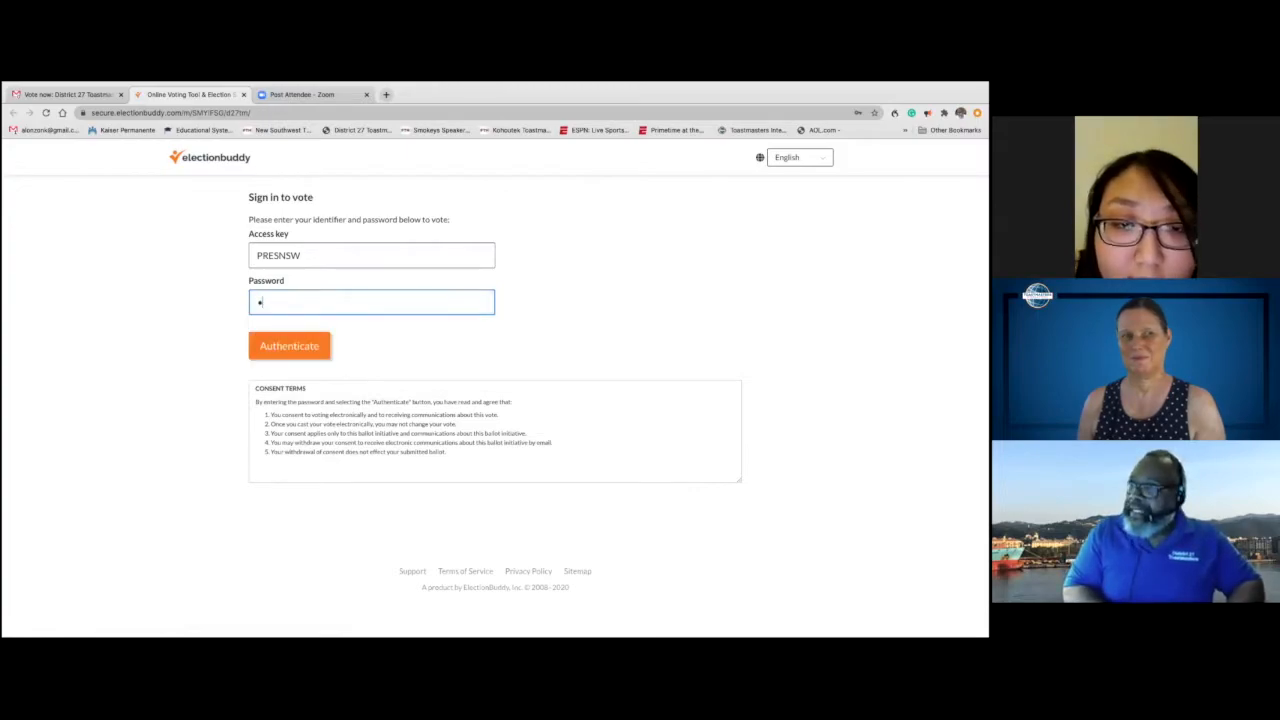
{"action": "type", "text": "•"}
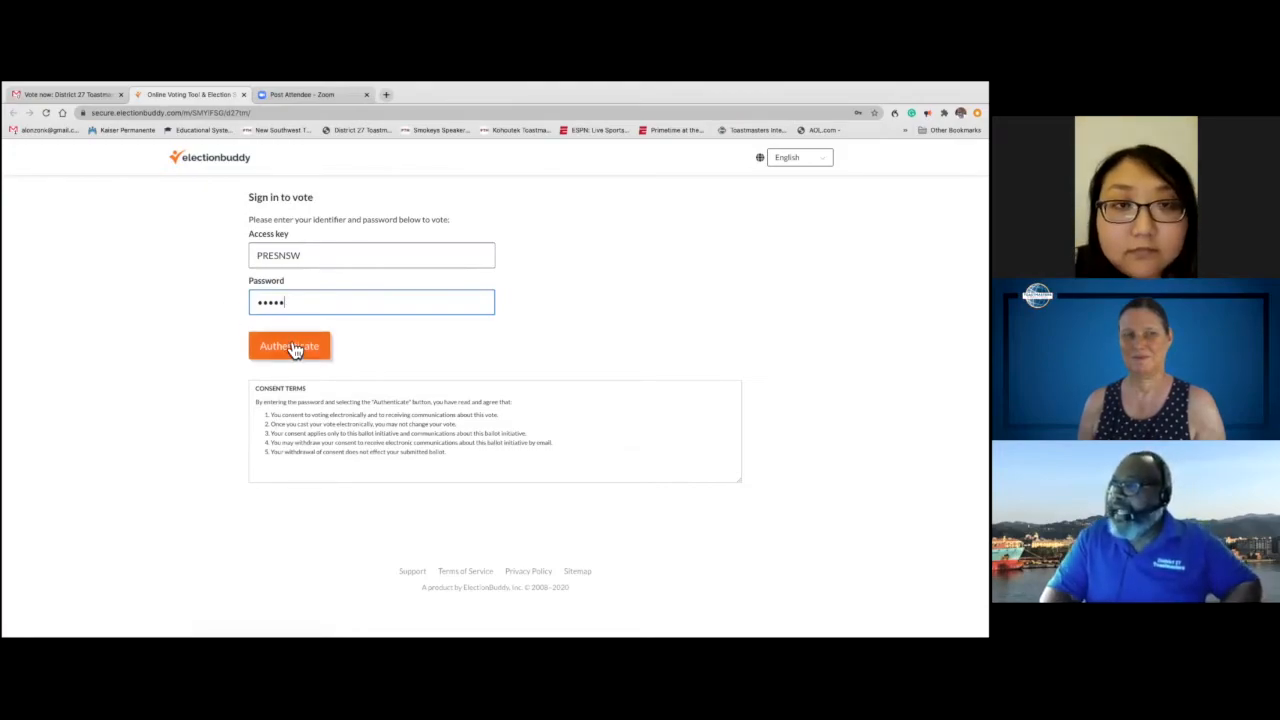
{"action": "left_click", "coordinate": [288, 344]}
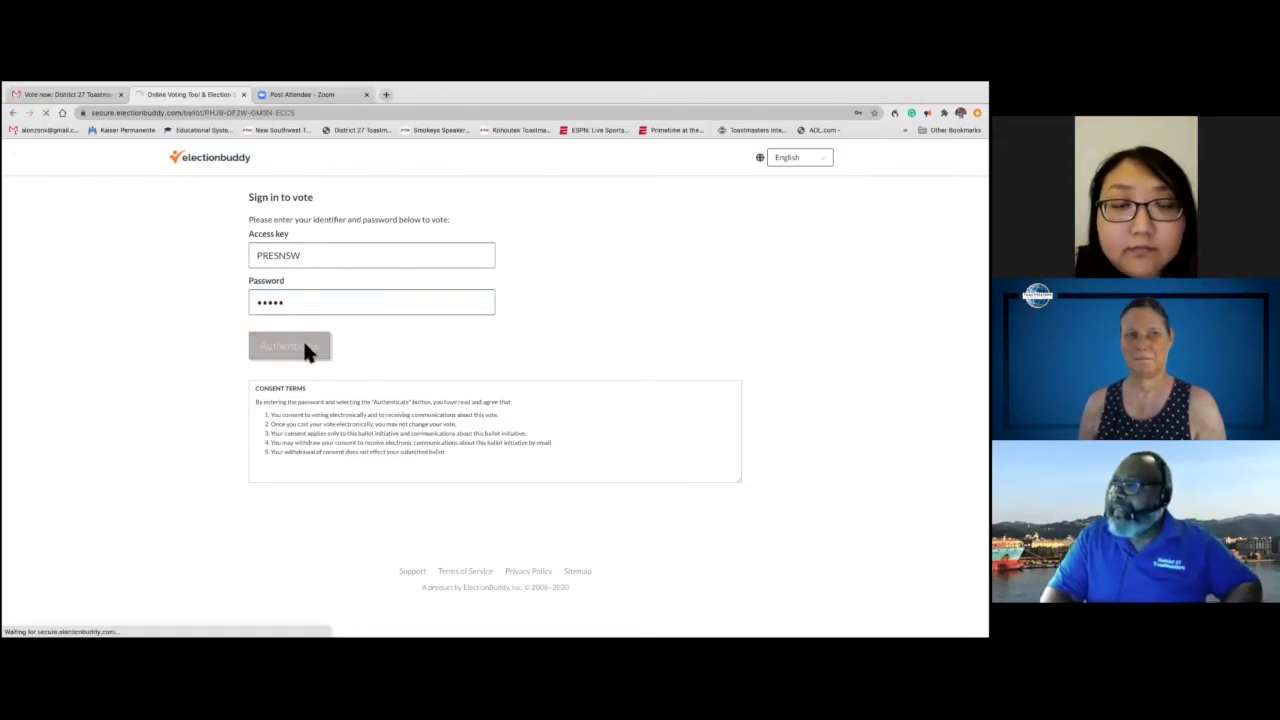
{"action": "left_click", "coordinate": [288, 346]}
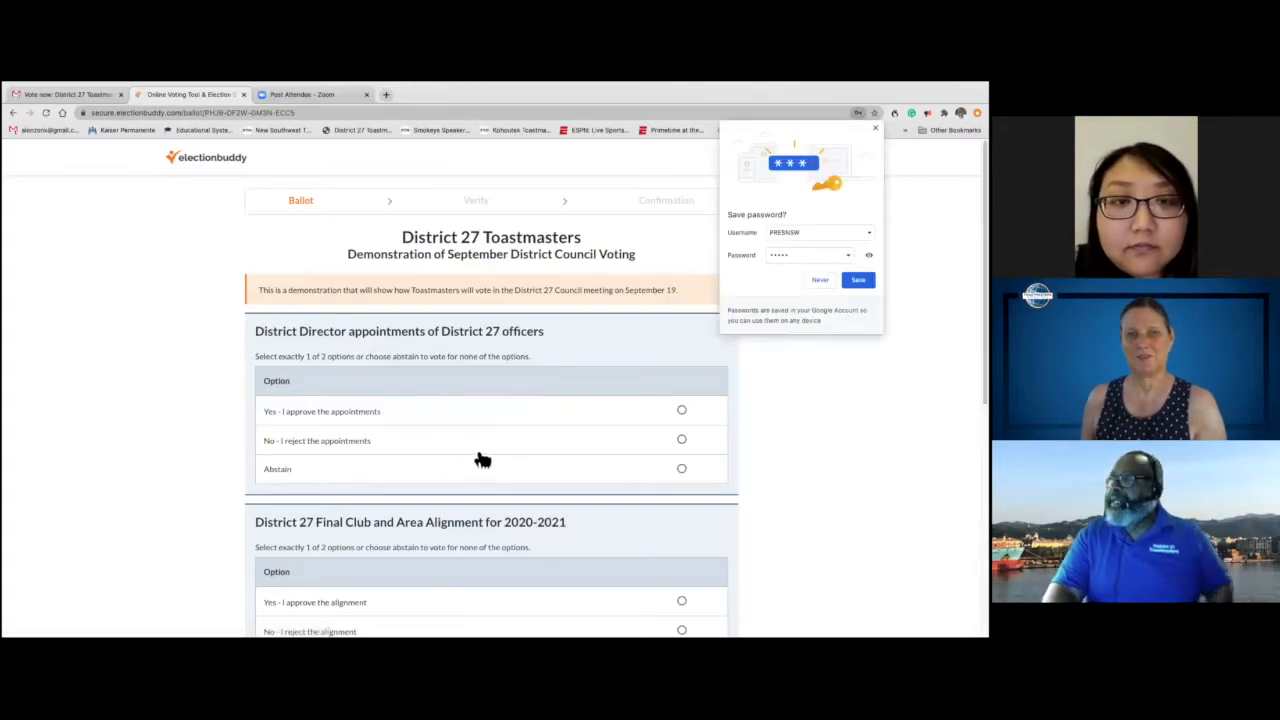
{"action": "mouse_move", "coordinate": [578, 410]}
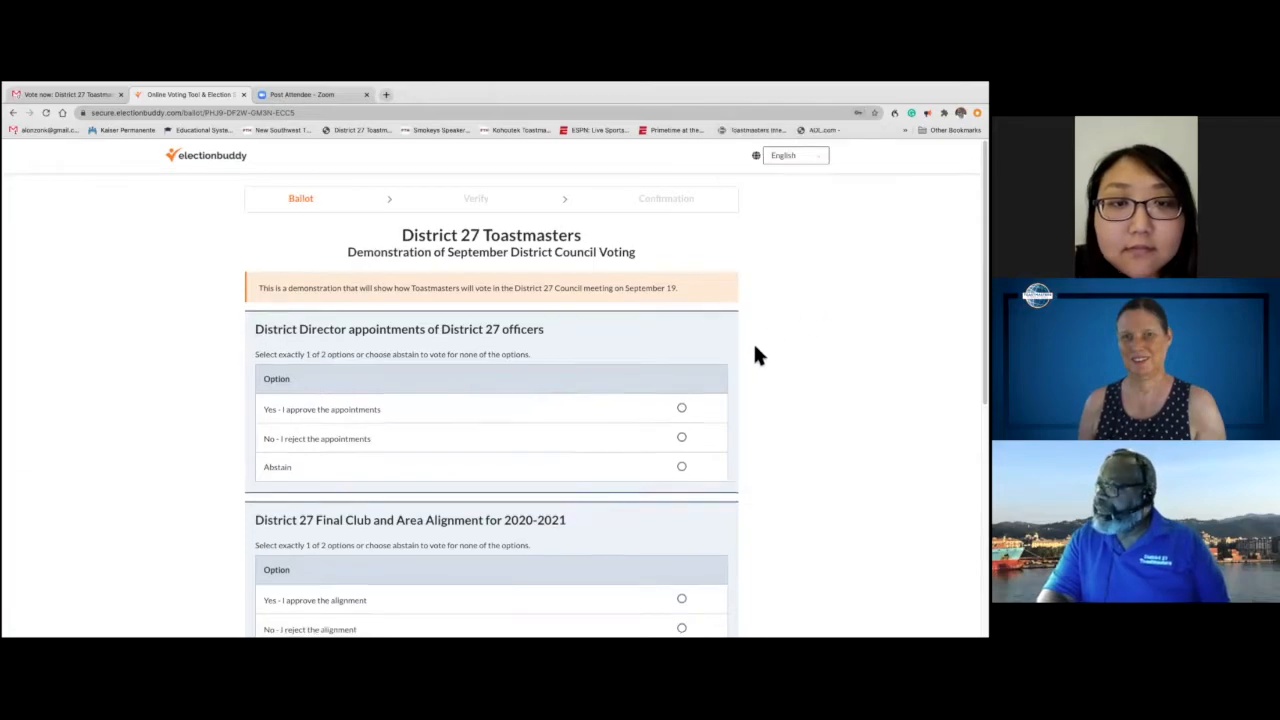
- Mark 'Yes - I approve' for the Director appointments, club and area alignment, and 2020-2021 budget
{"action": "scroll", "scroll_direction": "down", "scroll_amount": 3}
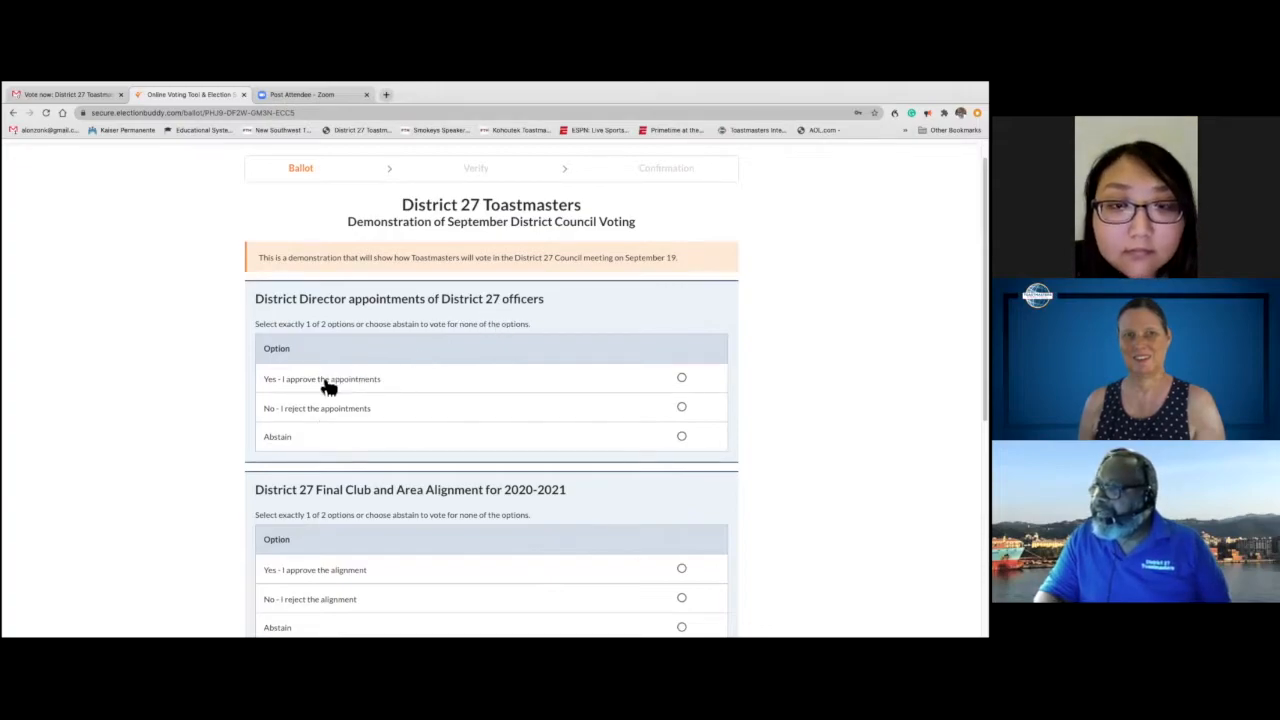
{"action": "mouse_move", "coordinate": [390, 418]}
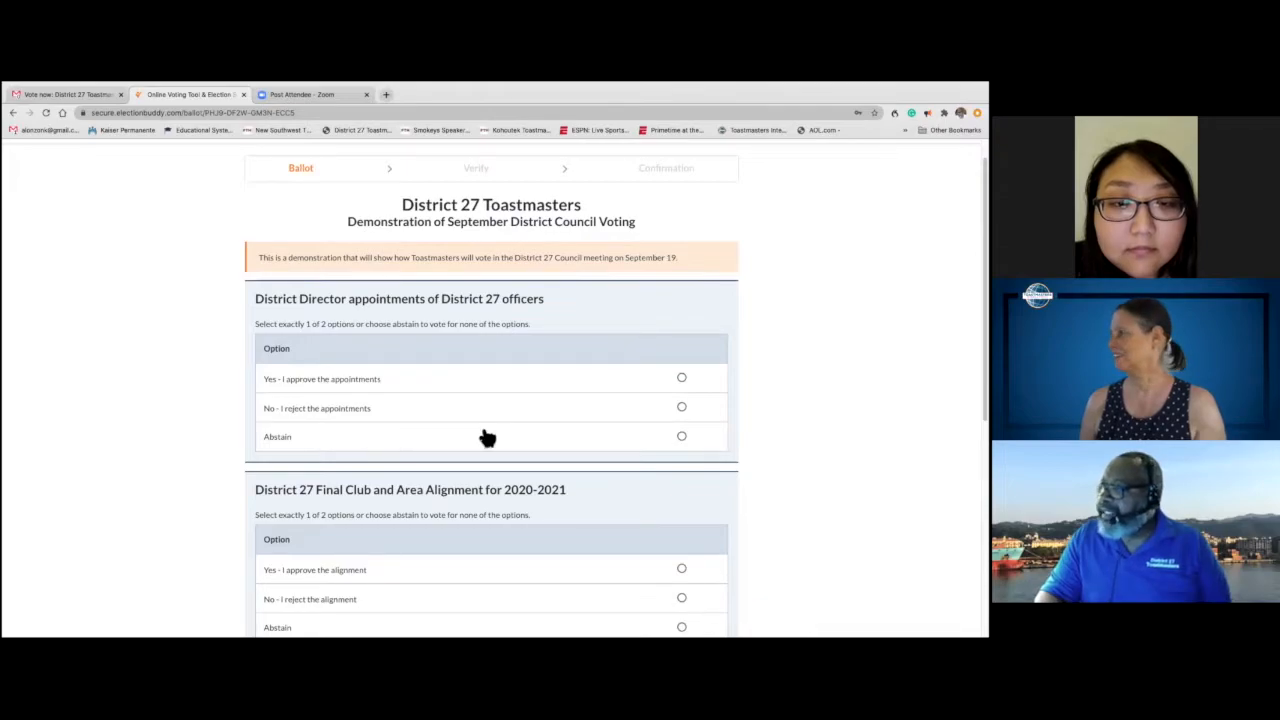
{"action": "mouse_move", "coordinate": [504, 436]}
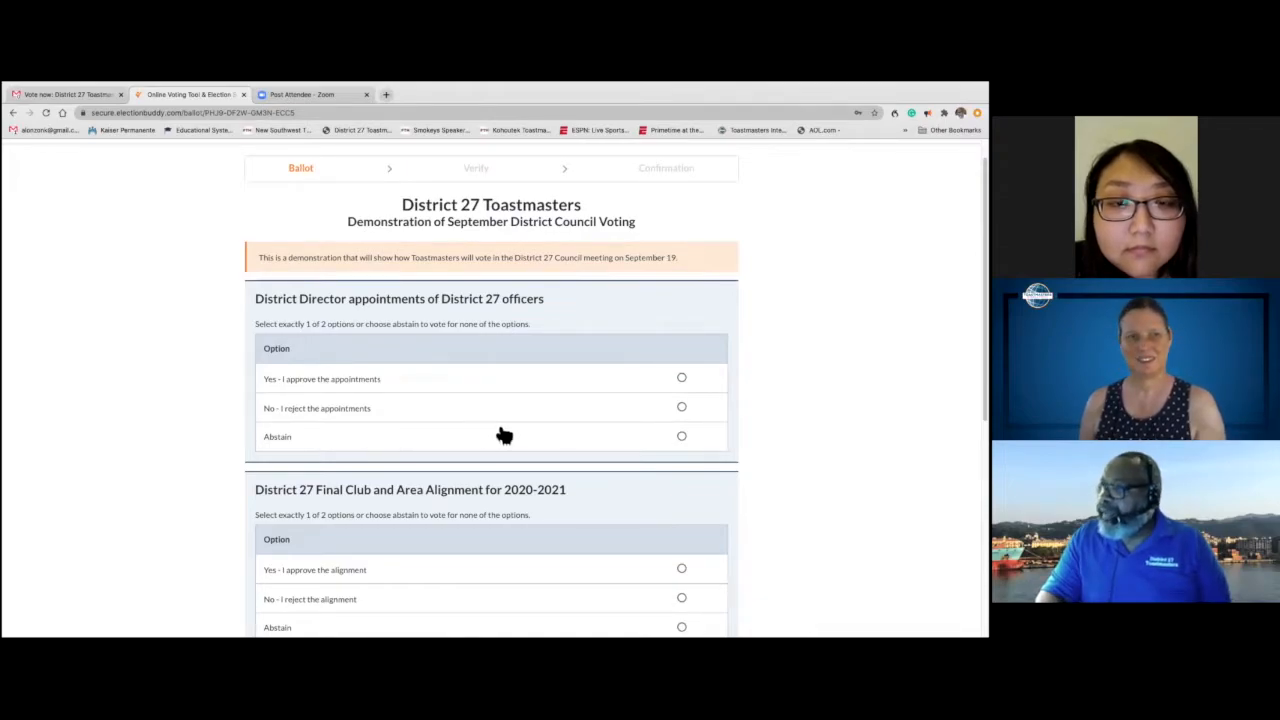
{"action": "mouse_move", "coordinate": [482, 444]}
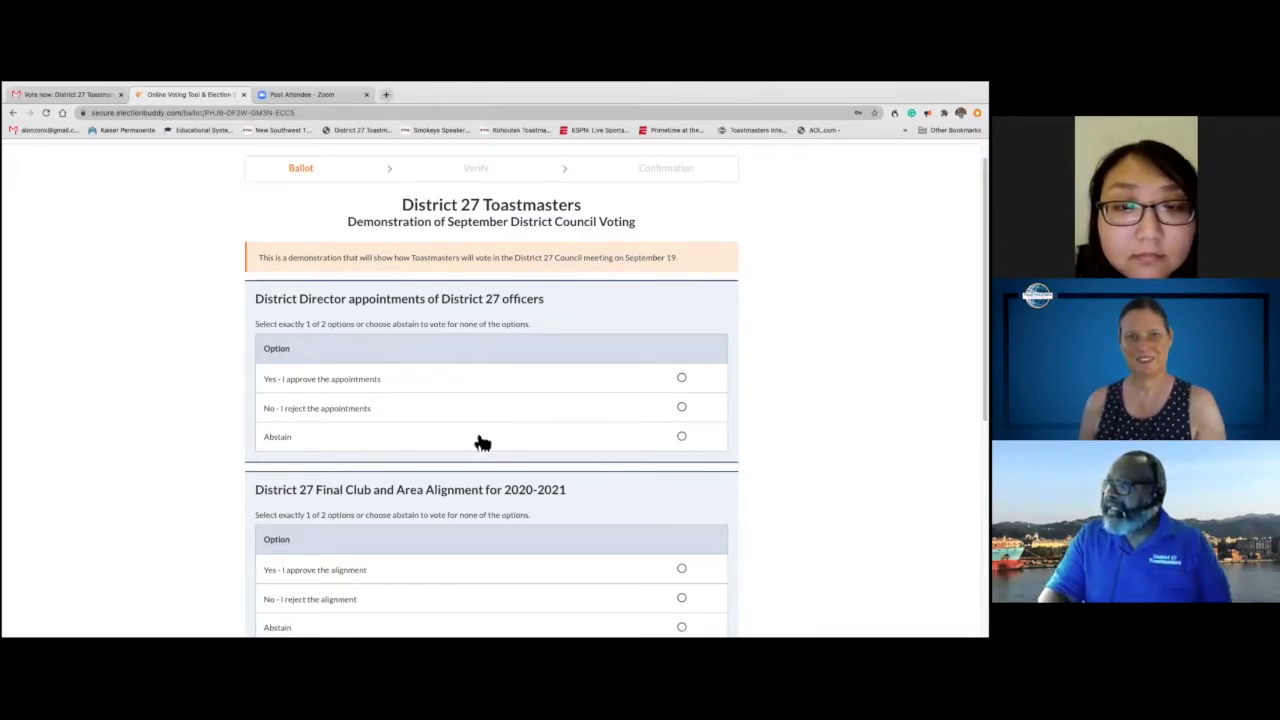
{"action": "mouse_move", "coordinate": [684, 384]}
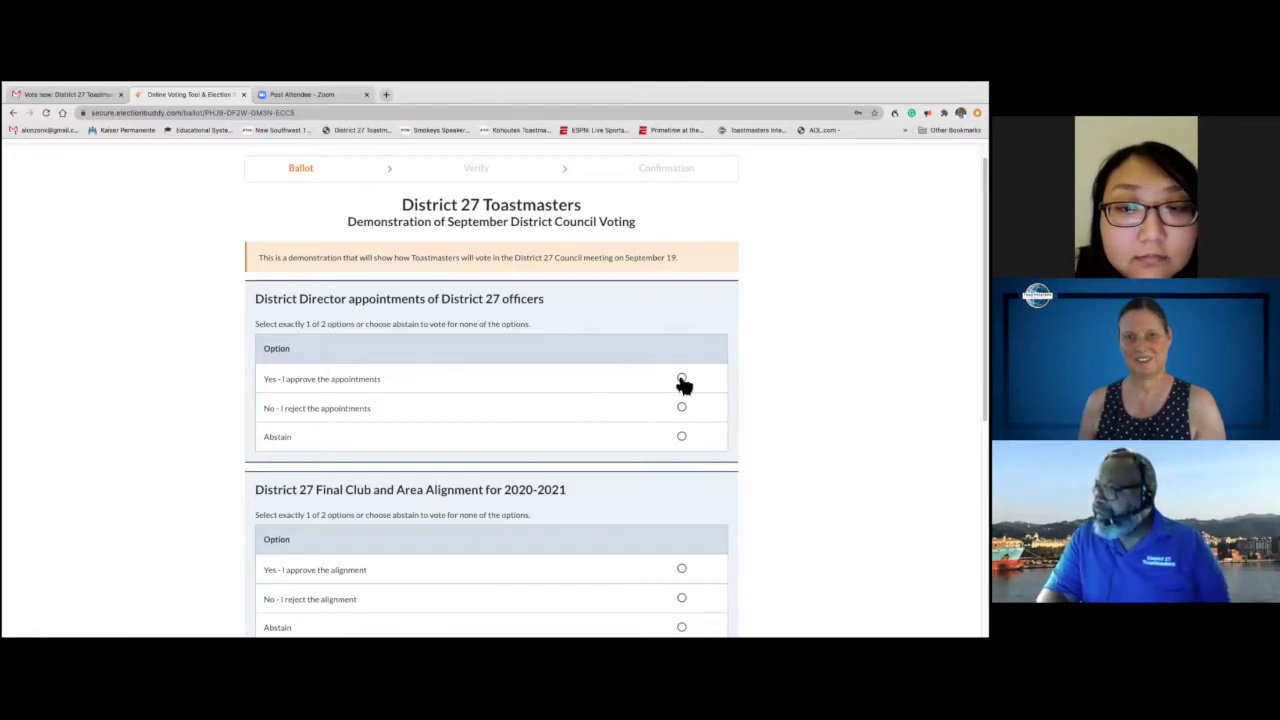
{"action": "left_click", "coordinate": [680, 380]}
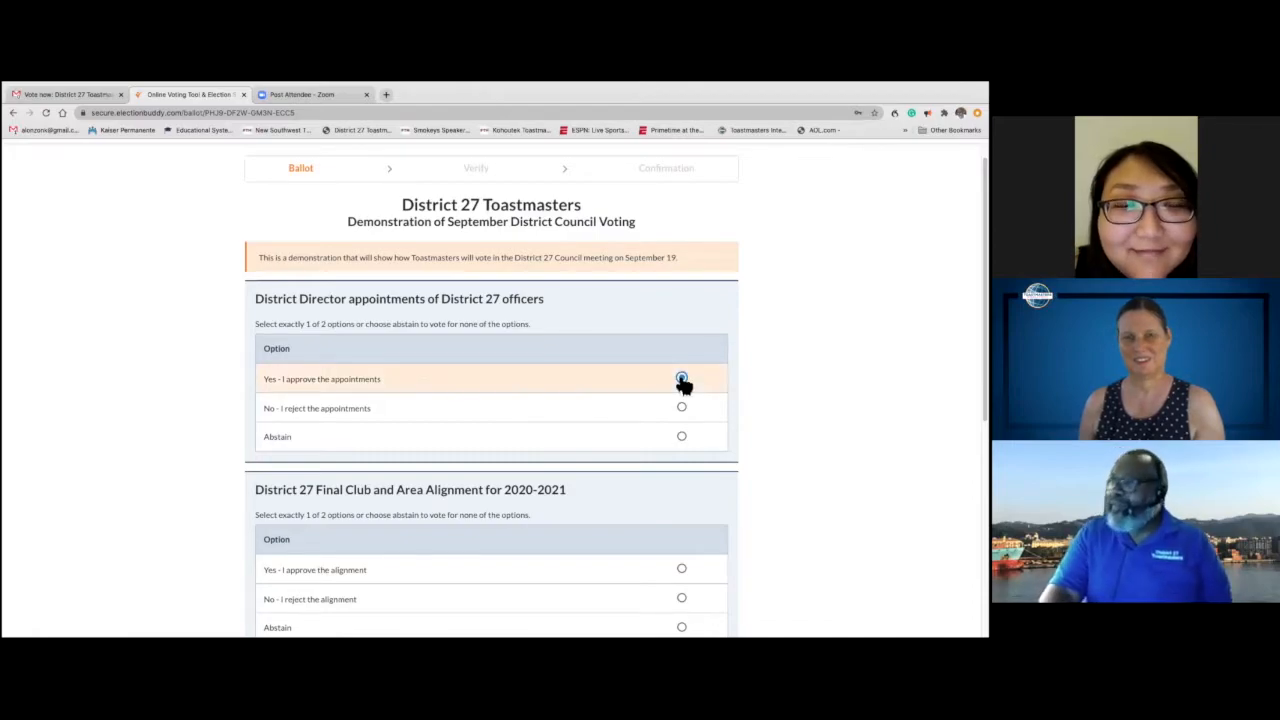
{"action": "scroll", "scroll_direction": "down", "scroll_amount": 3}
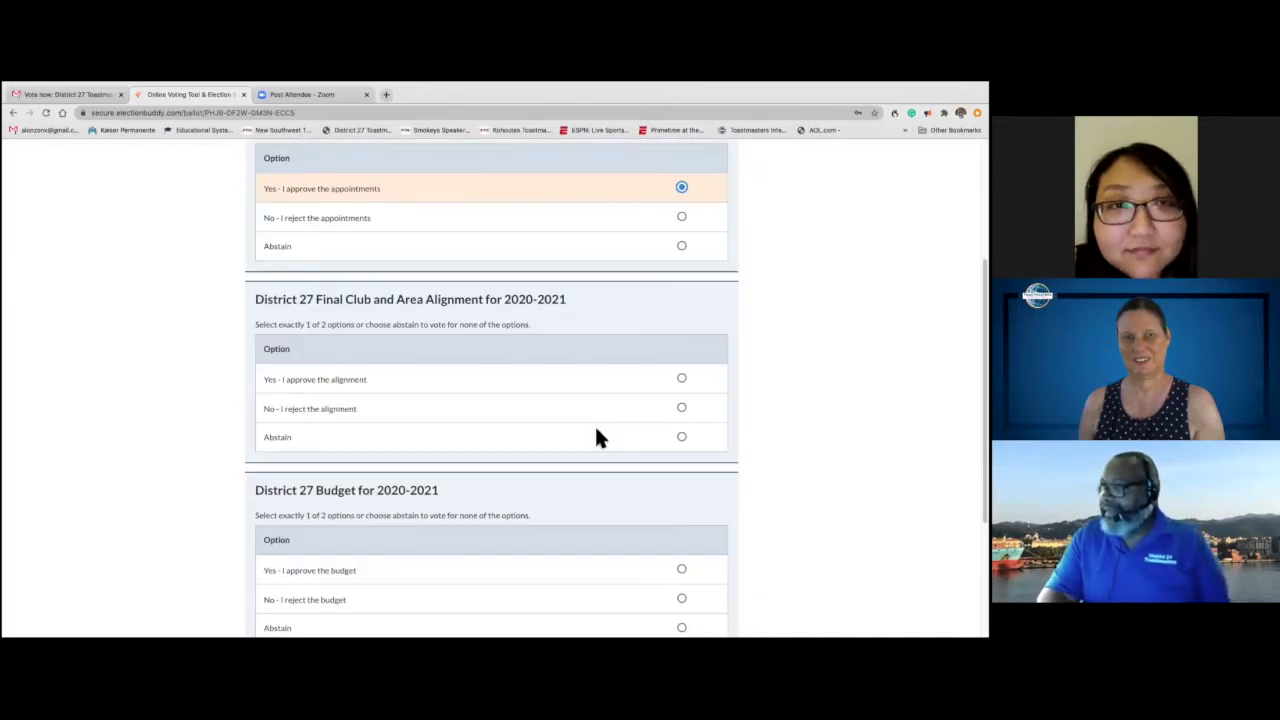
{"action": "mouse_move", "coordinate": [338, 344]}
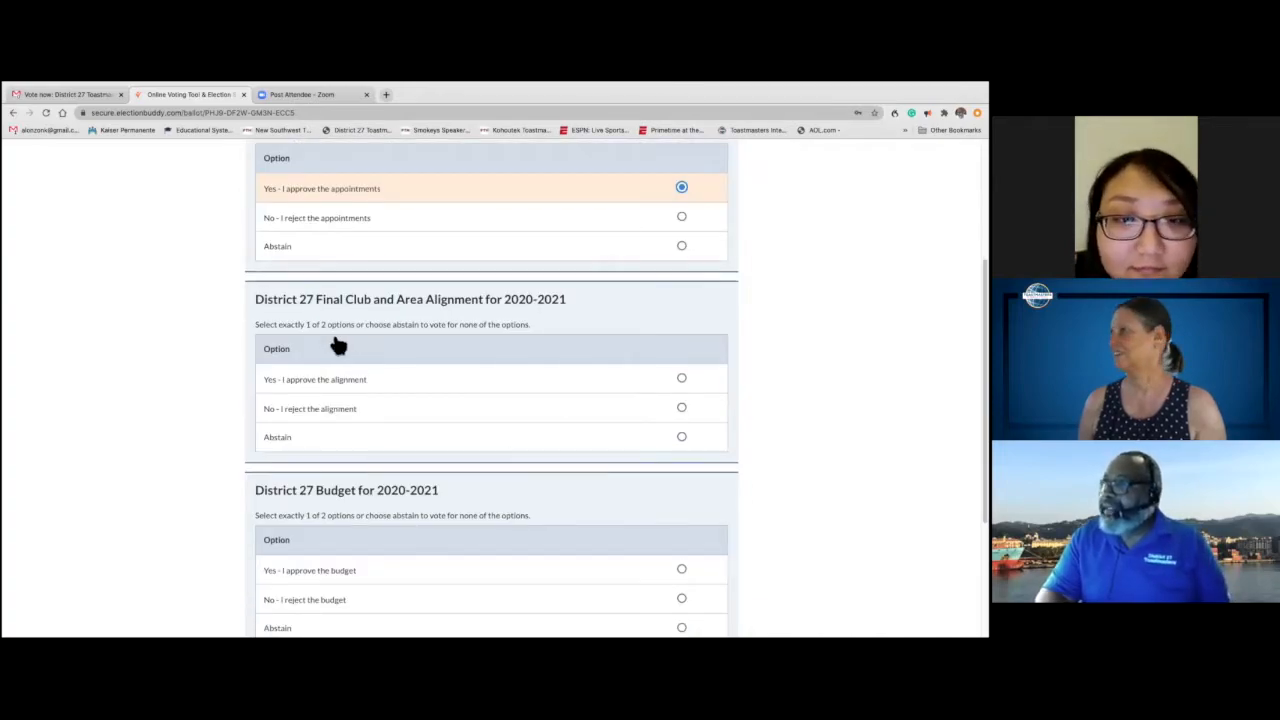
{"action": "mouse_move", "coordinate": [428, 364]}
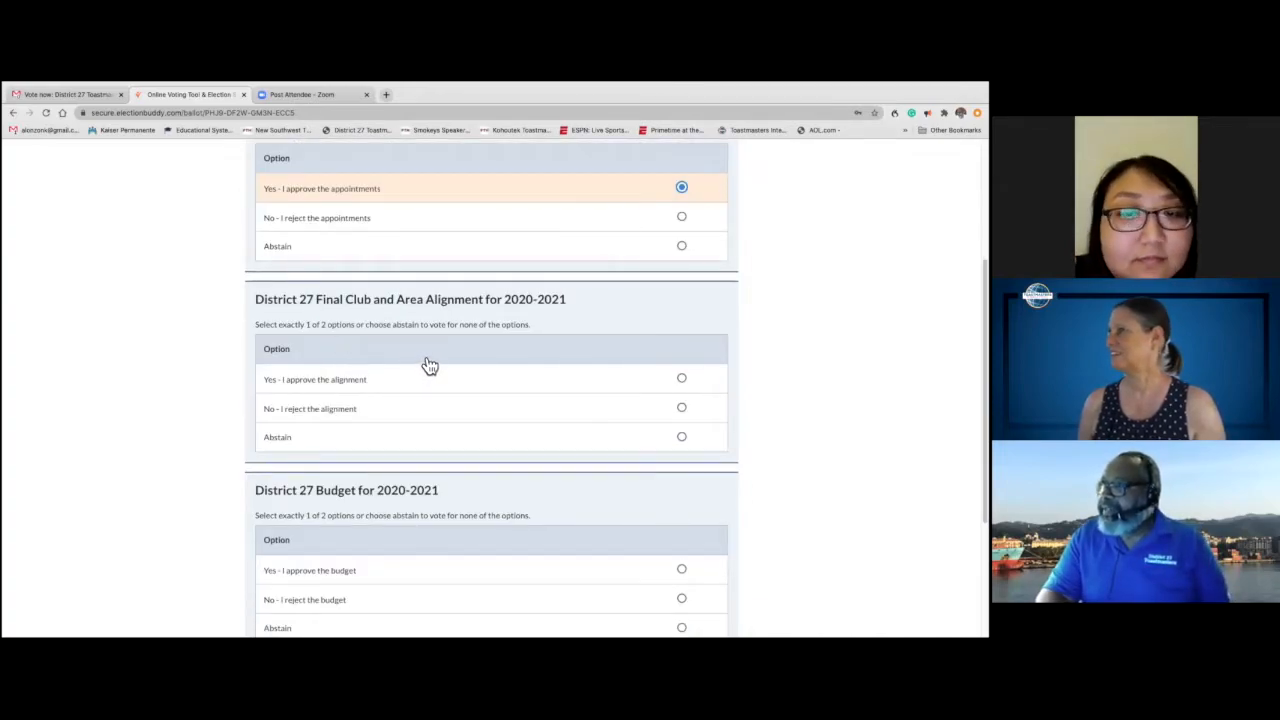
{"action": "mouse_move", "coordinate": [478, 350]}
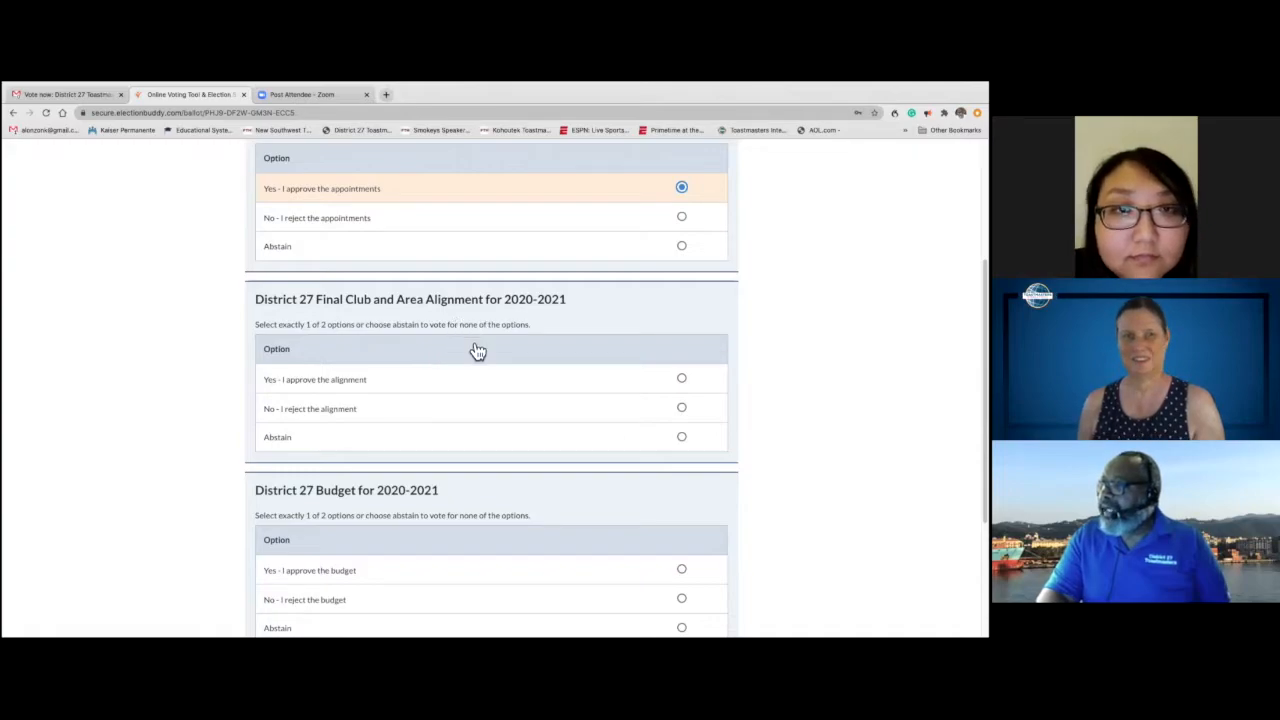
{"action": "mouse_move", "coordinate": [464, 428]}
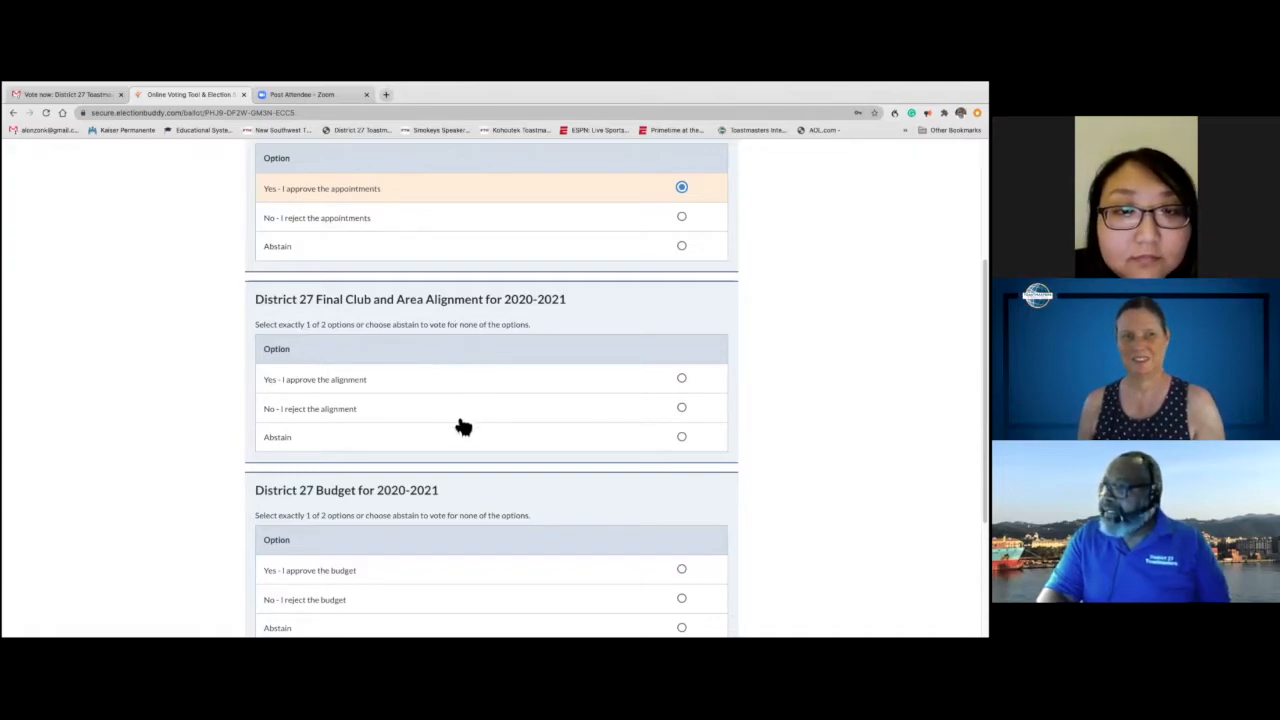
{"action": "mouse_move", "coordinate": [684, 382]}
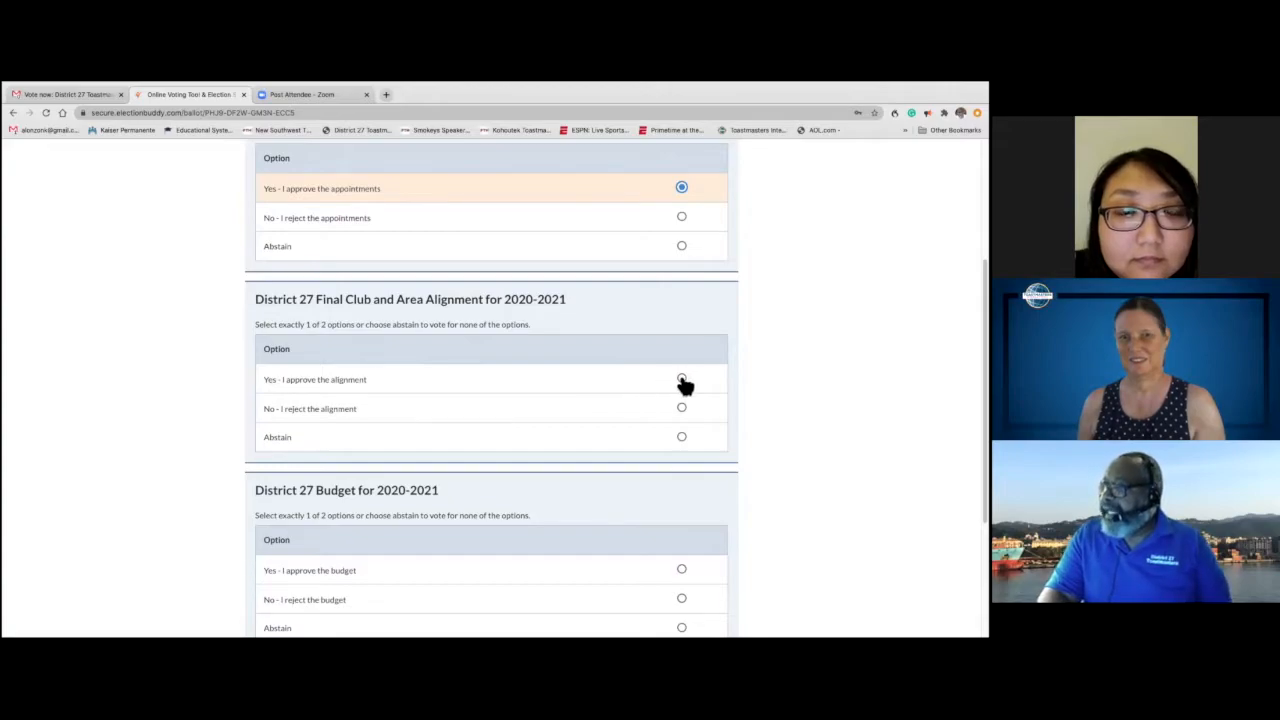
{"action": "left_click", "coordinate": [680, 380]}
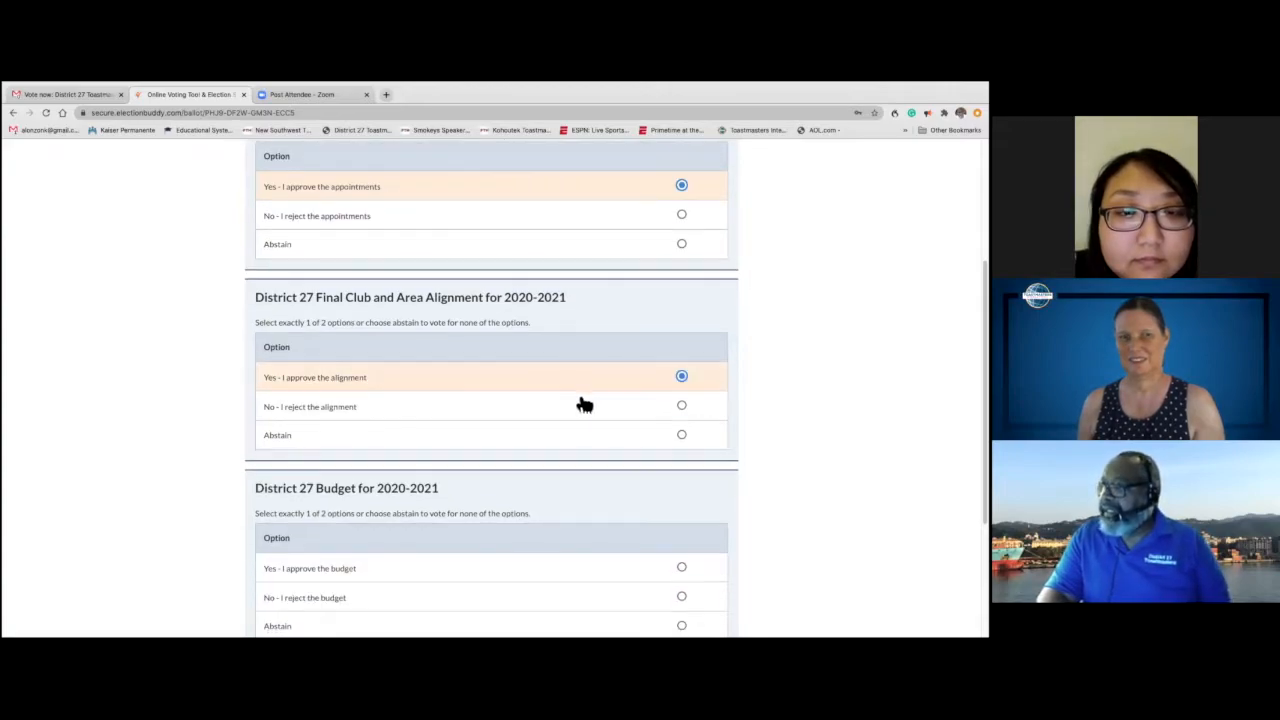
{"action": "scroll", "scroll_direction": "down", "scroll_amount": 3}
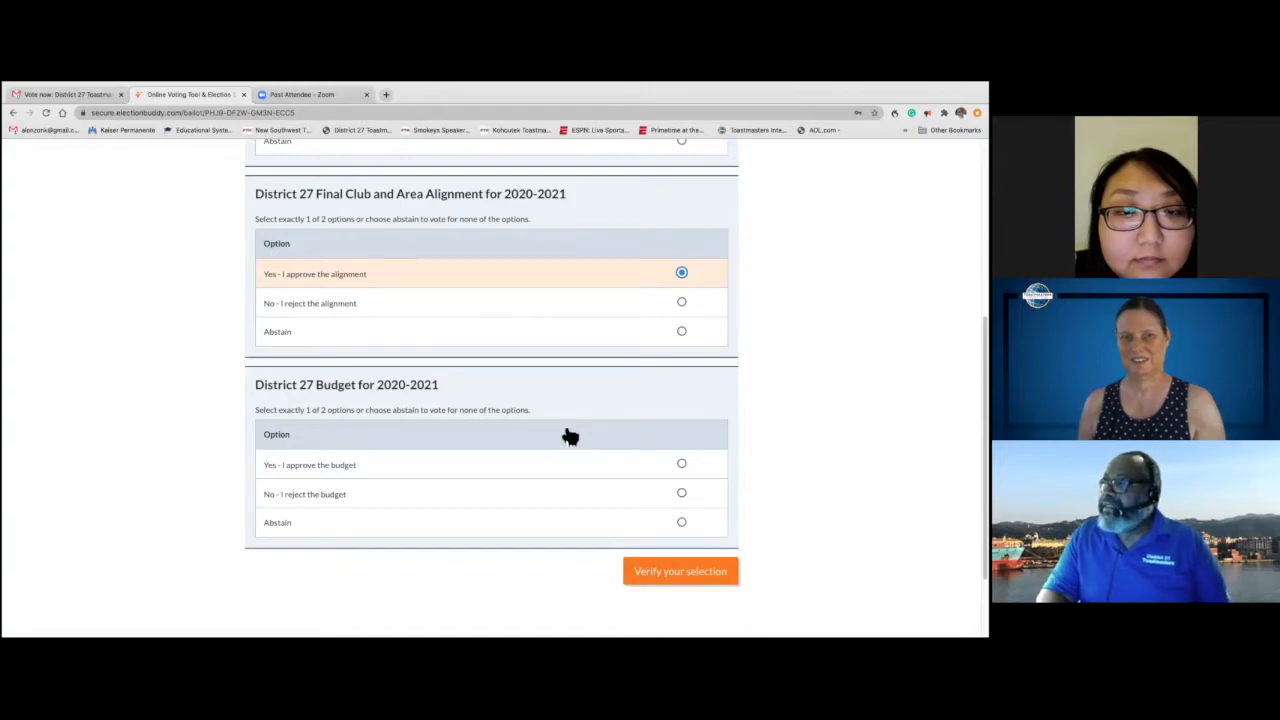
{"action": "mouse_move", "coordinate": [568, 440]}
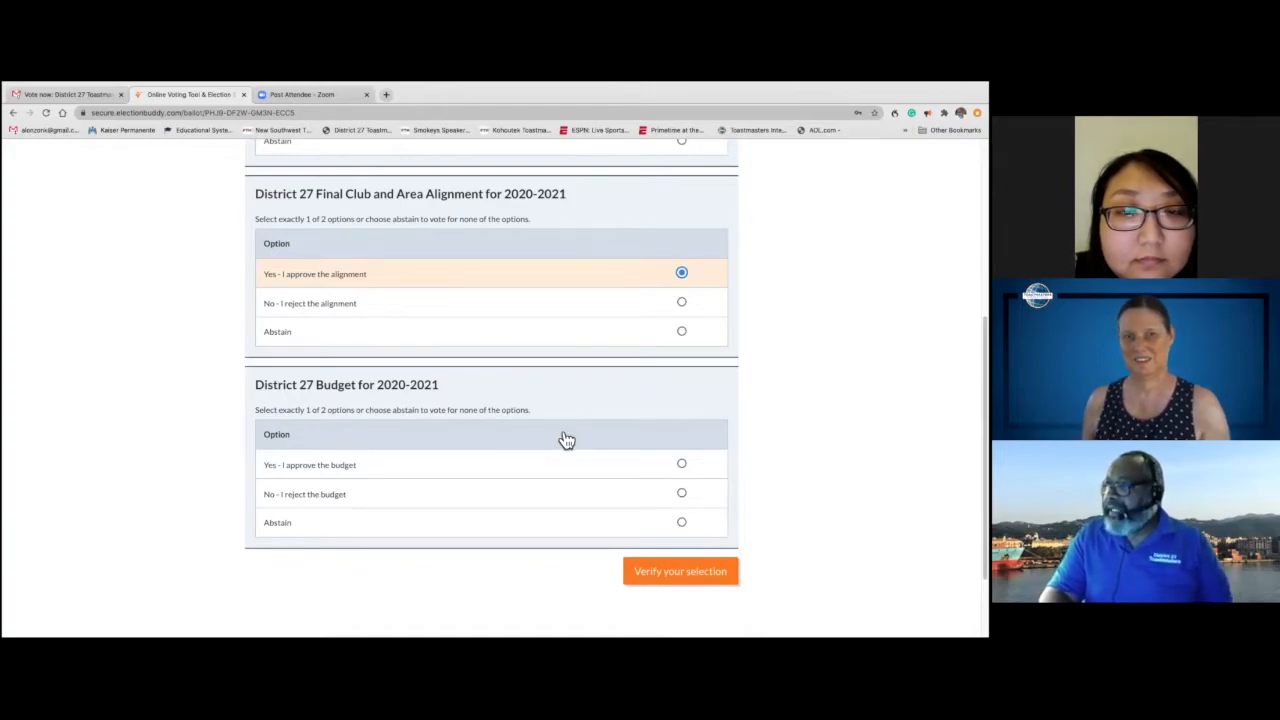
{"action": "mouse_move", "coordinate": [556, 440]}
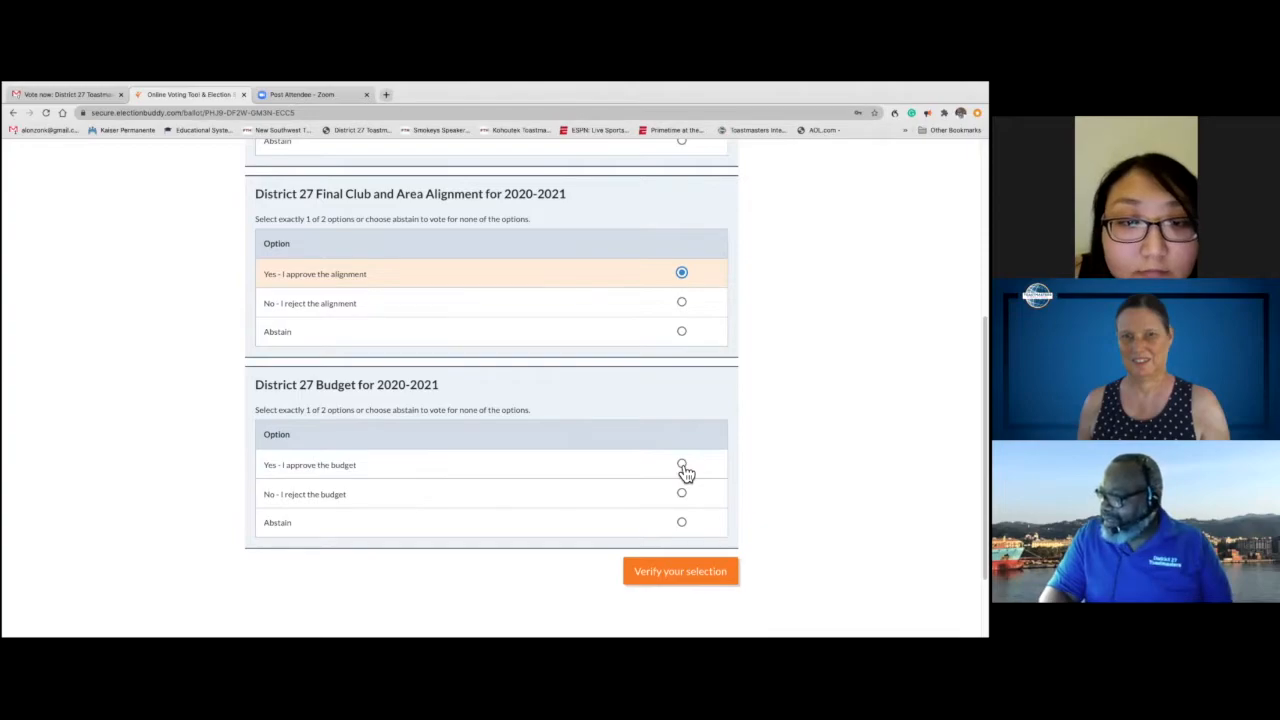
{"action": "left_click", "coordinate": [680, 464]}
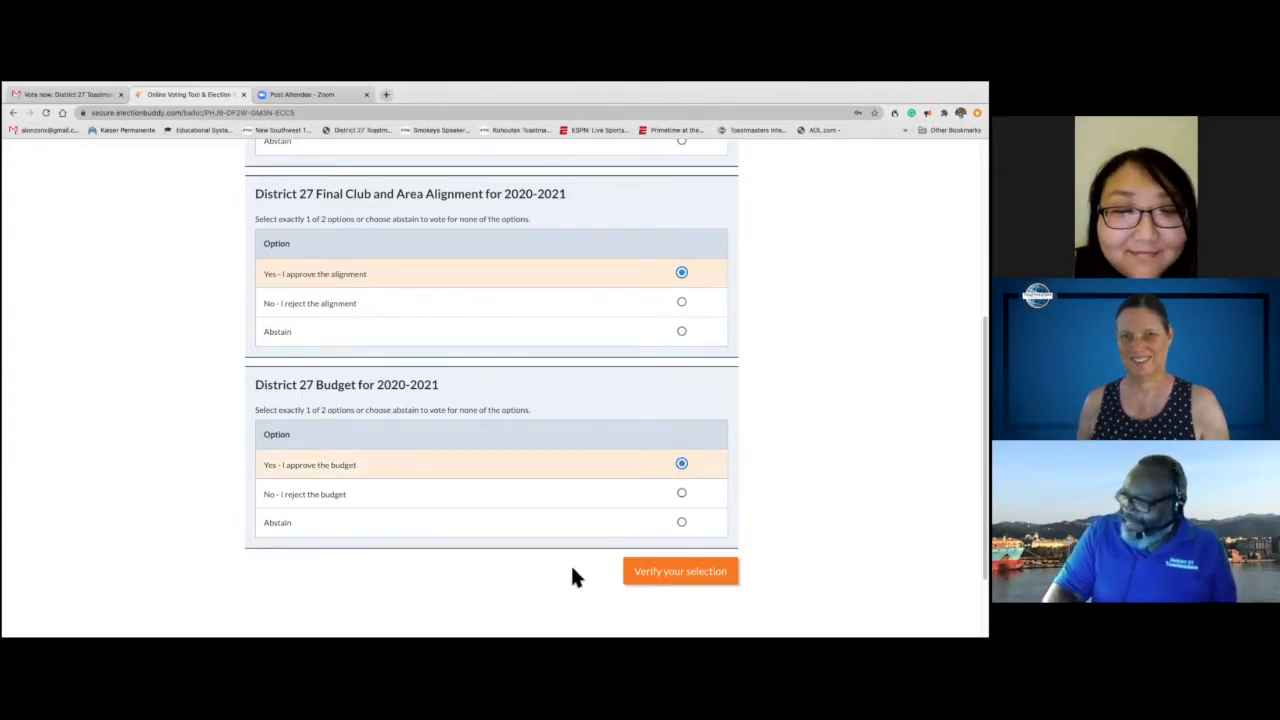
{"action": "mouse_move", "coordinate": [660, 600]}
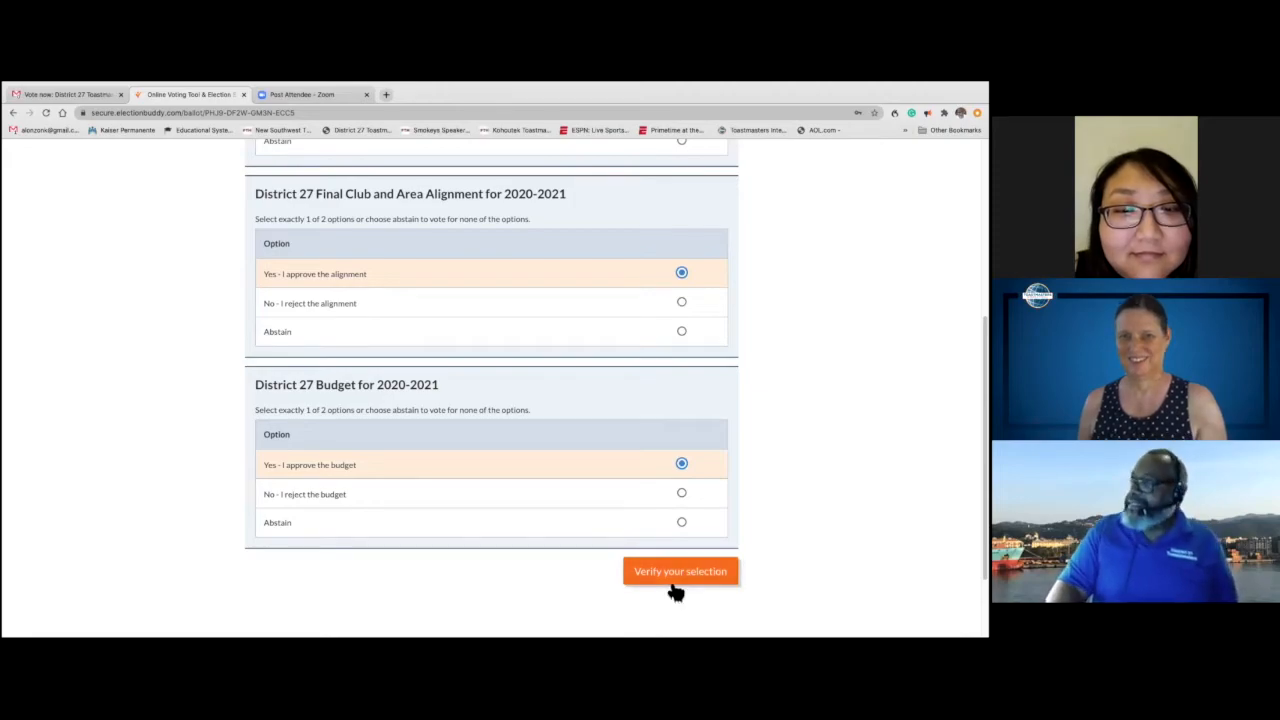
- Verify the selections and submit the ballot, reaching the registered-ballot confirmation
{"action": "left_click", "coordinate": [680, 572]}
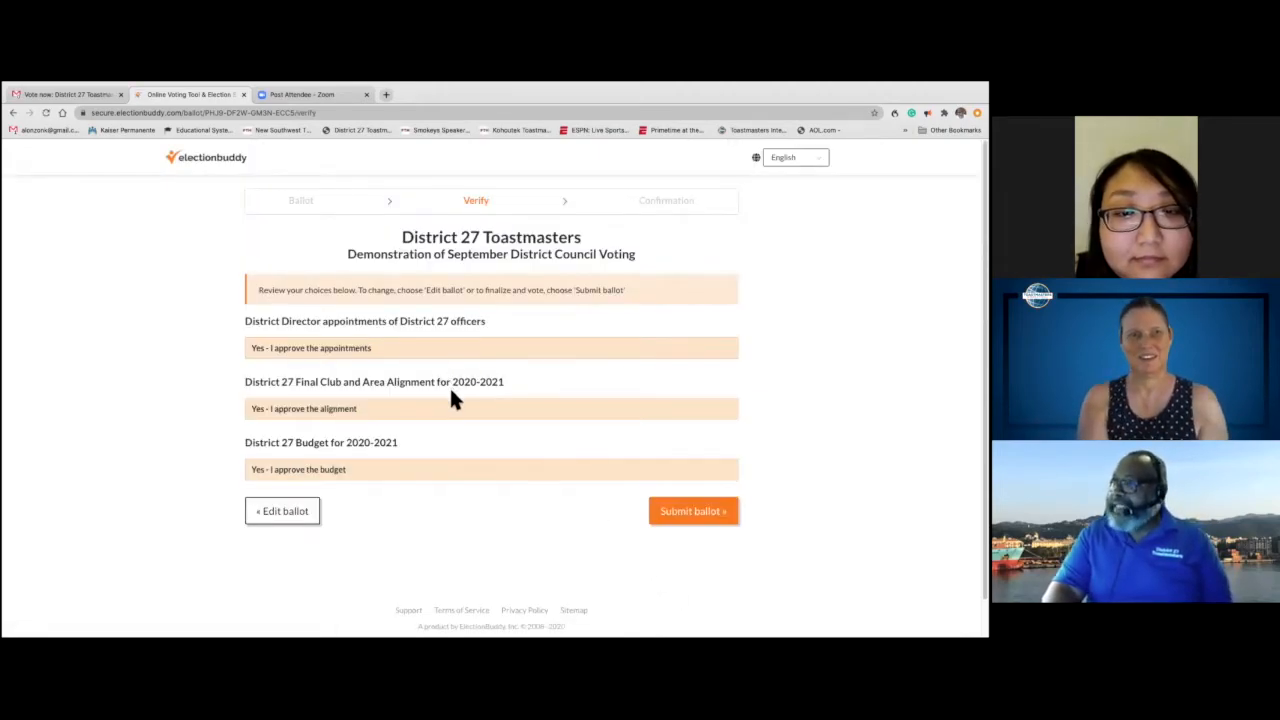
{"action": "mouse_move", "coordinate": [630, 518]}
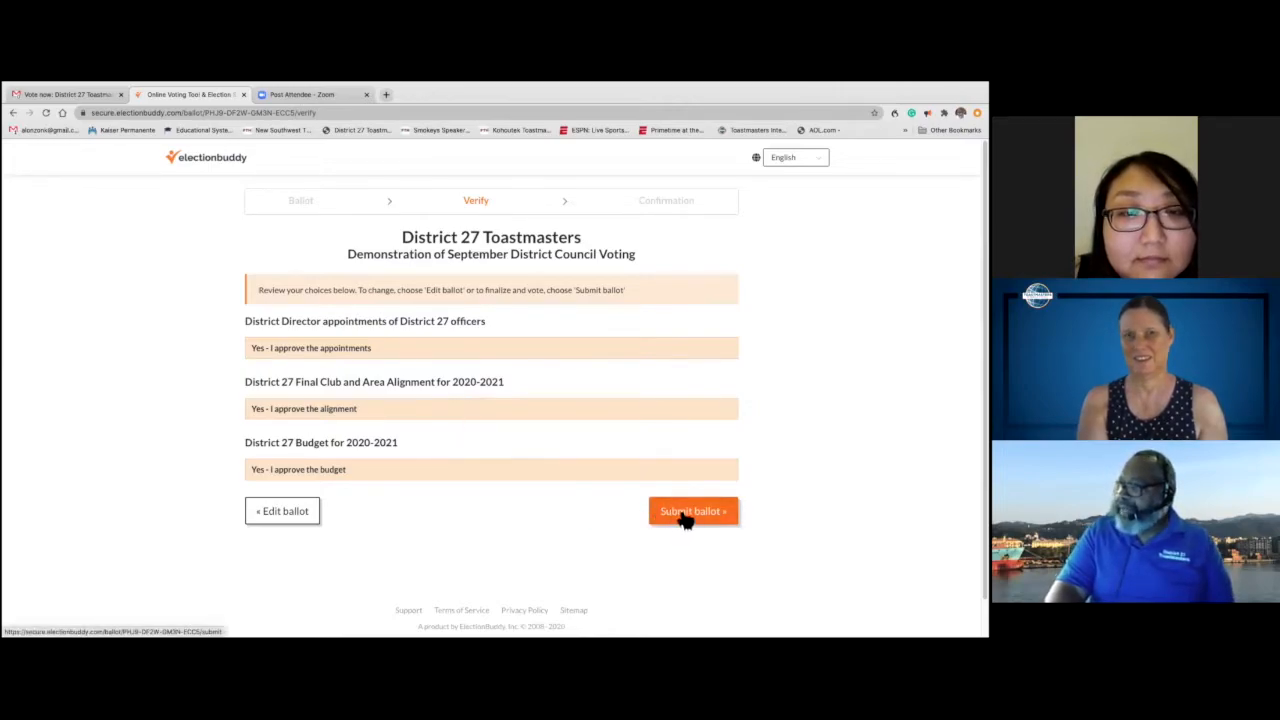
{"action": "left_click", "coordinate": [692, 512]}
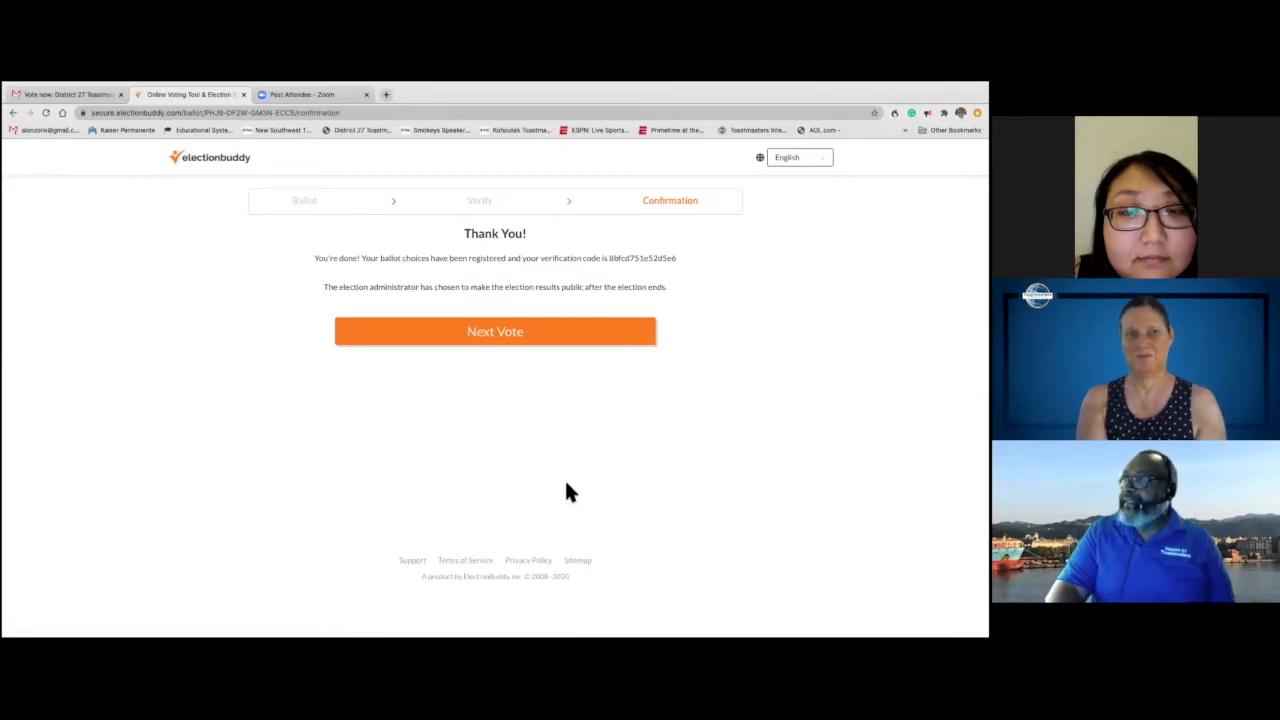
{"action": "mouse_move", "coordinate": [472, 418]}
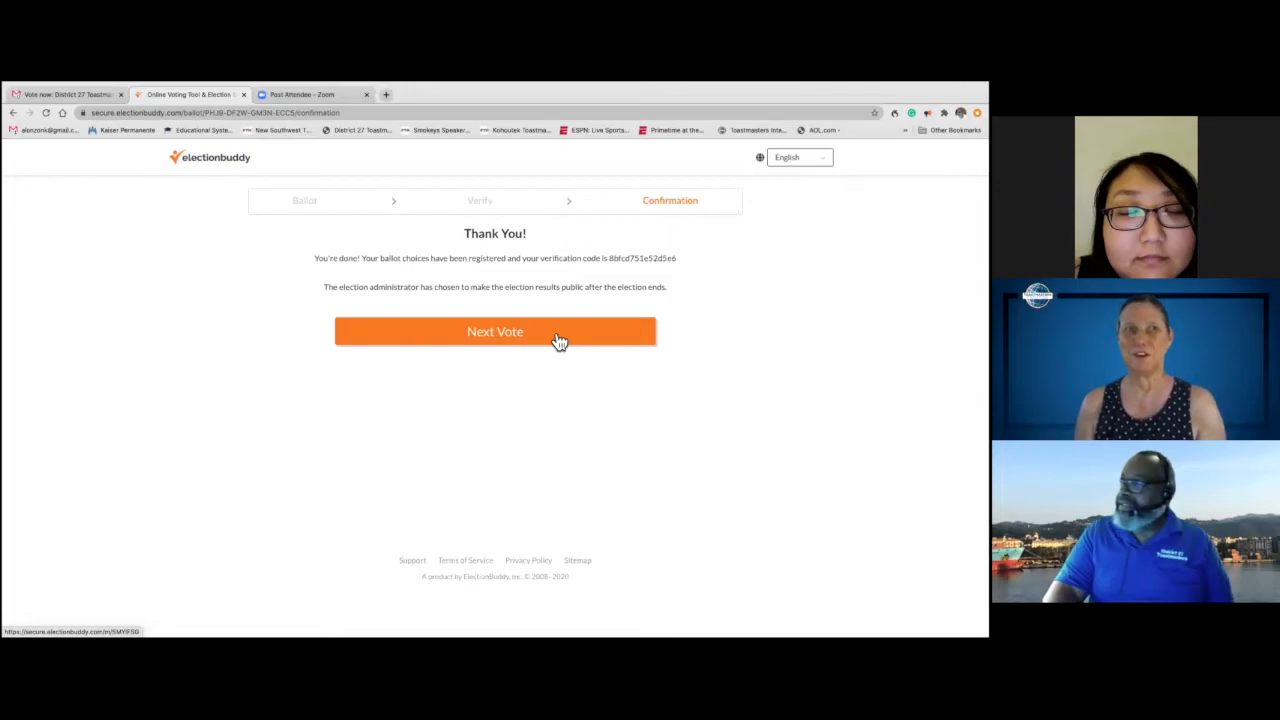
- Continue past the confirmation with 'Next Vote' before switching to the phone's sign-in page
{"action": "left_click", "coordinate": [494, 332]}
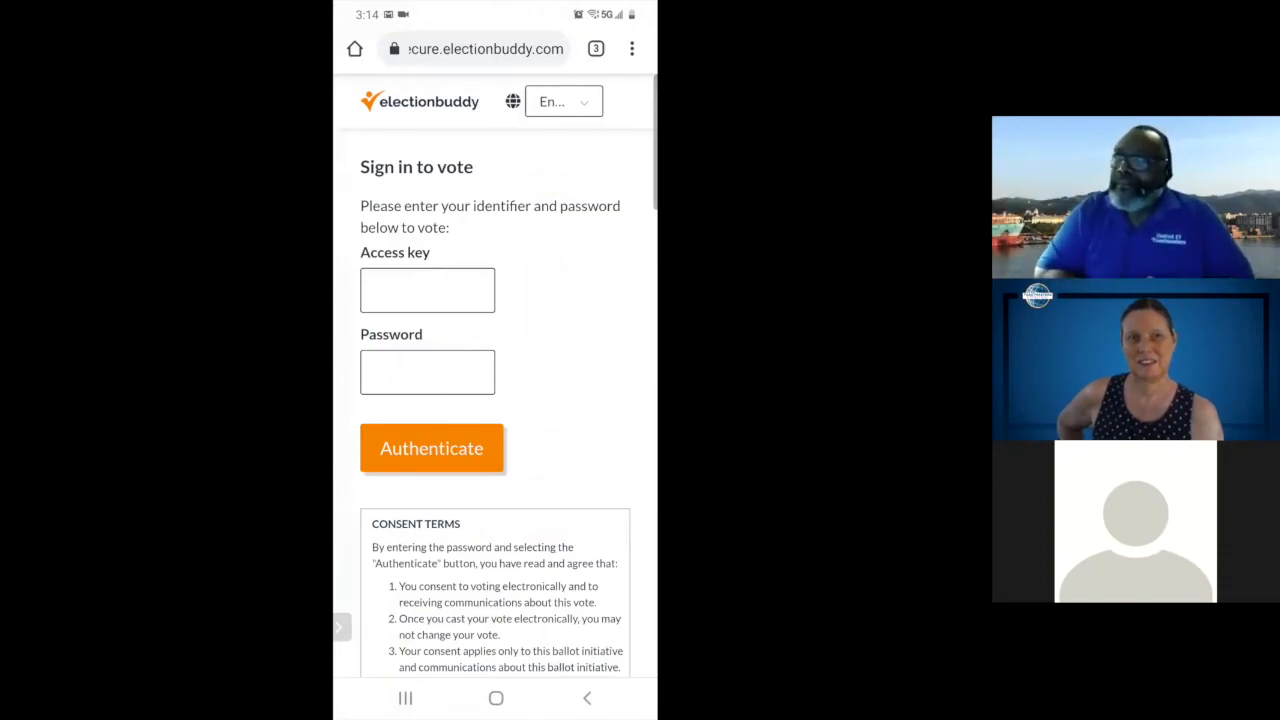
{"action": "scroll", "scroll_direction": "down", "scroll_amount": 3}
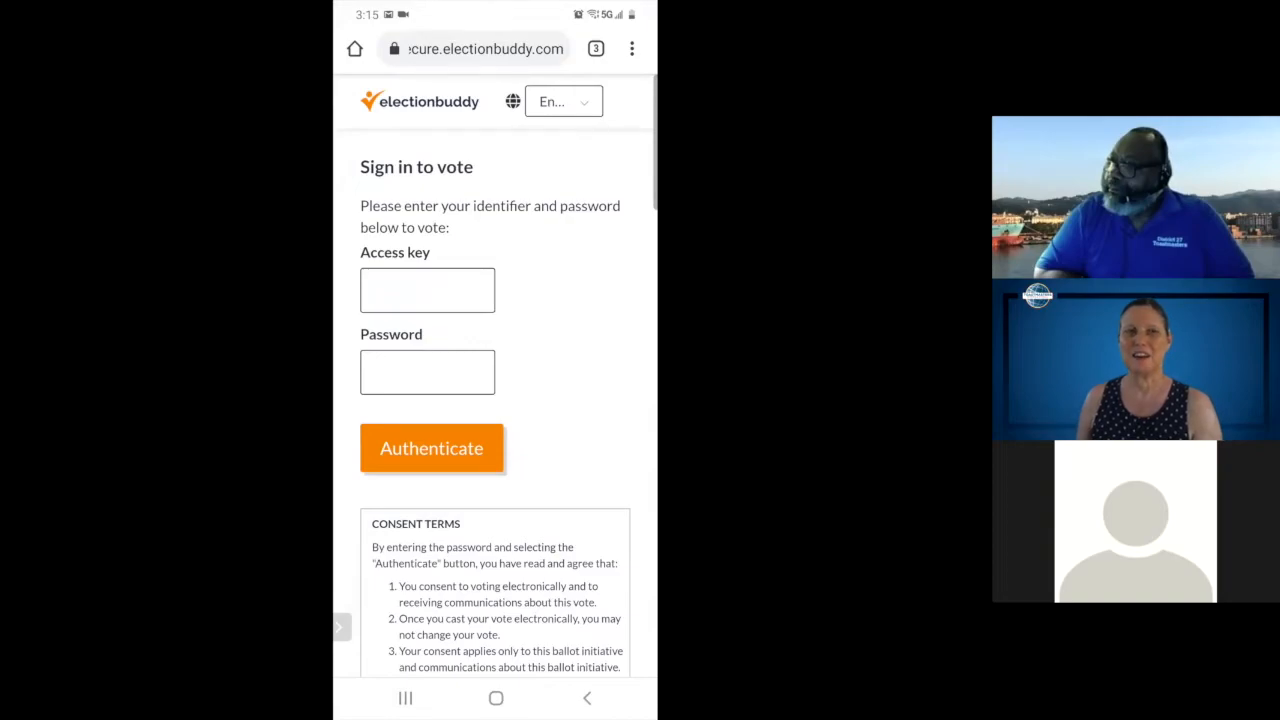
{"action": "left_click", "coordinate": [428, 290]}
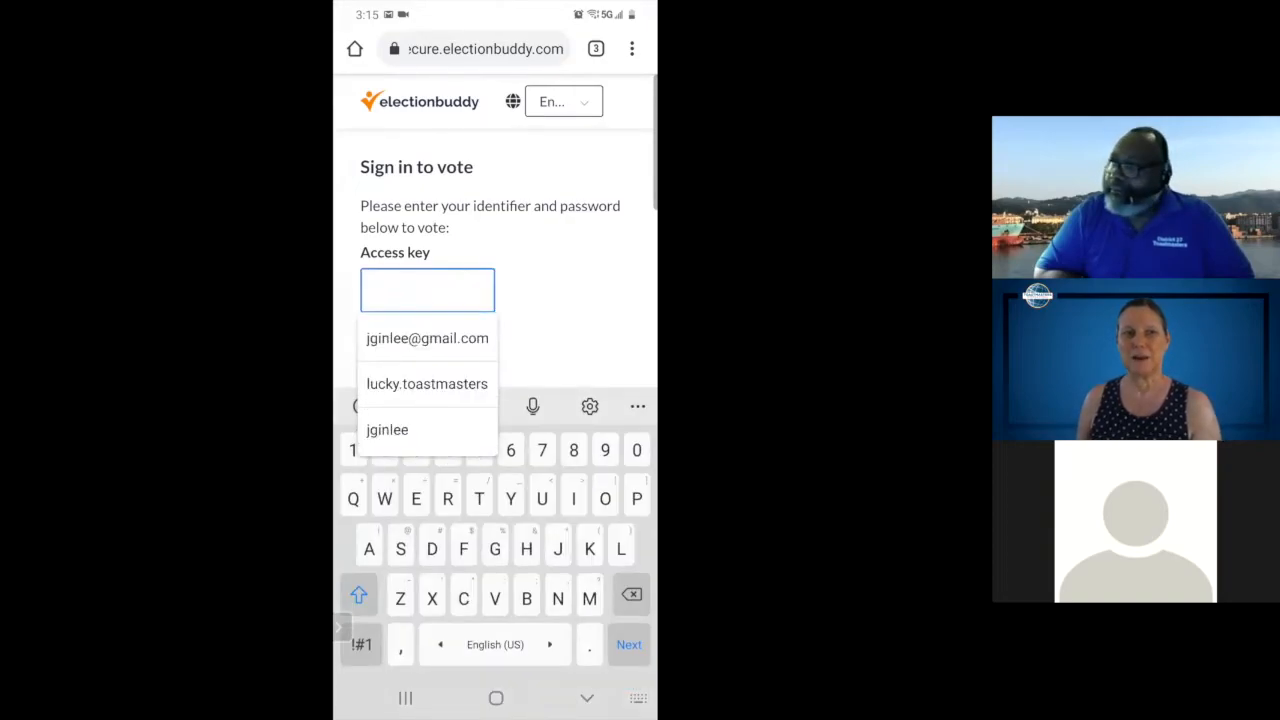
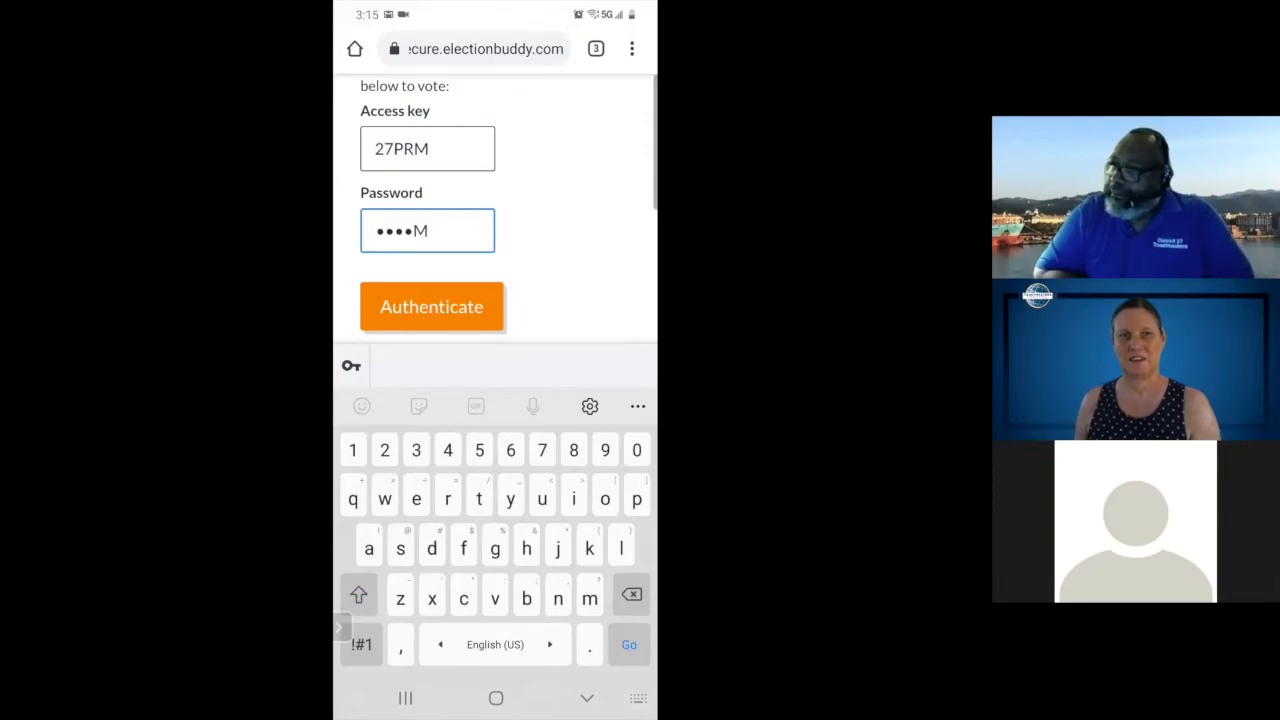
{"action": "left_click", "coordinate": [432, 306]}
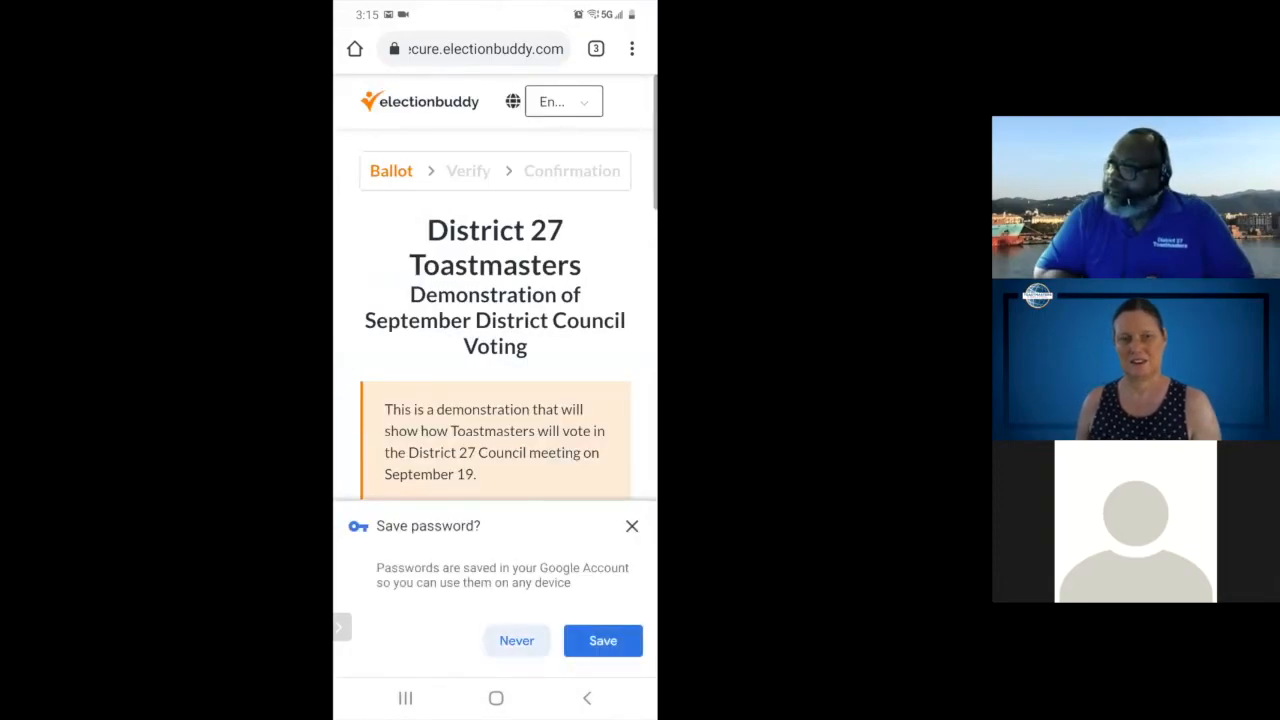
- Approve every question down to the District 27 budget and proceed to verify the selections
{"action": "scroll", "scroll_direction": "down", "scroll_amount": 3}
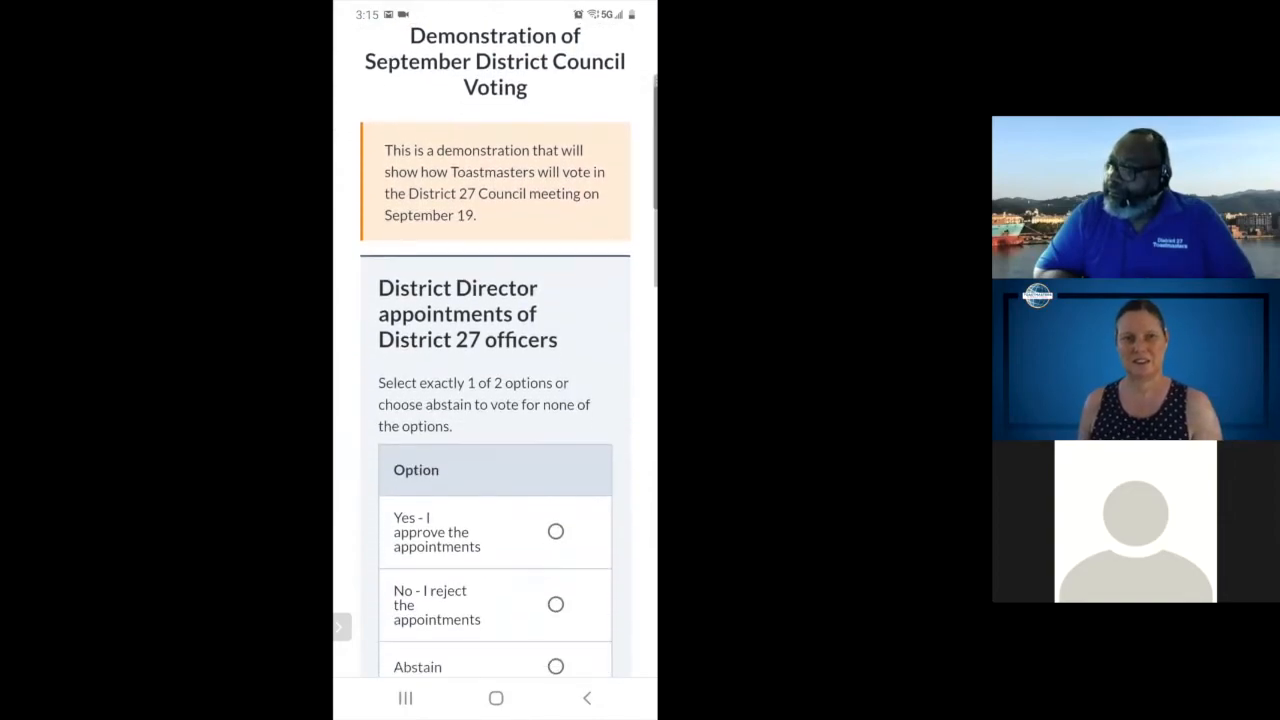
{"action": "scroll", "scroll_direction": "down", "scroll_amount": 3}
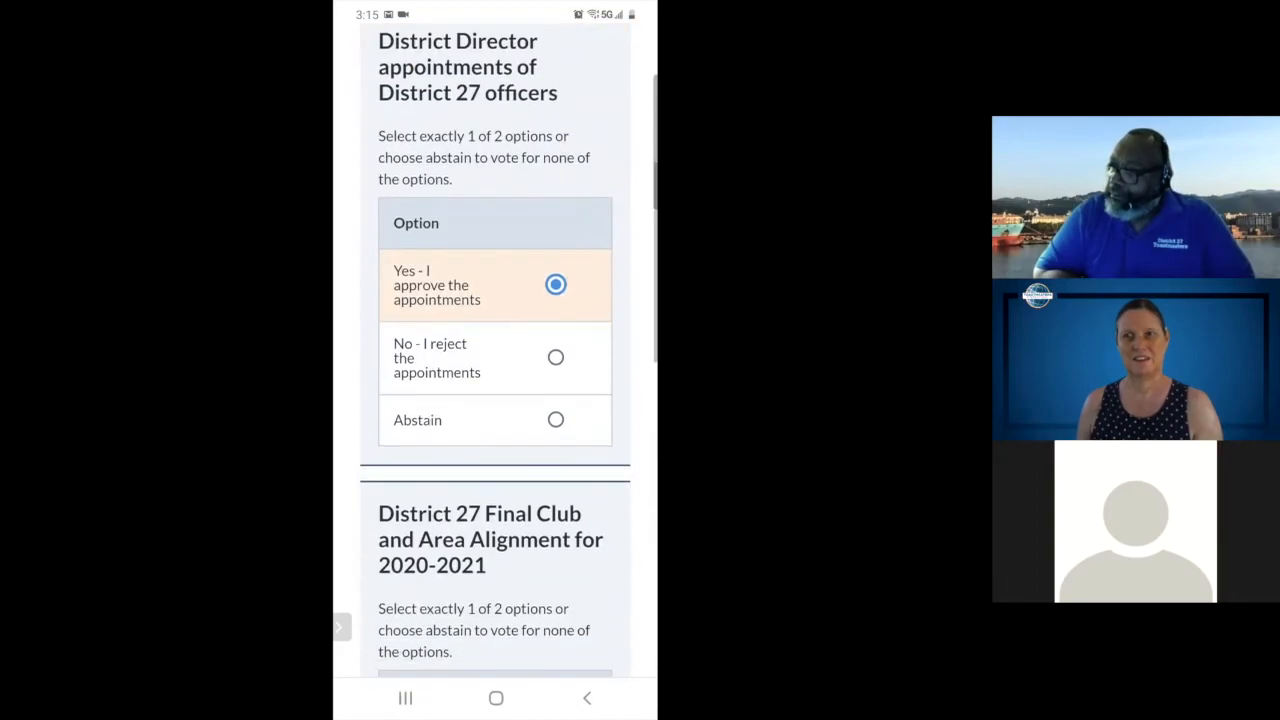
{"action": "scroll", "scroll_direction": "down", "scroll_amount": 3}
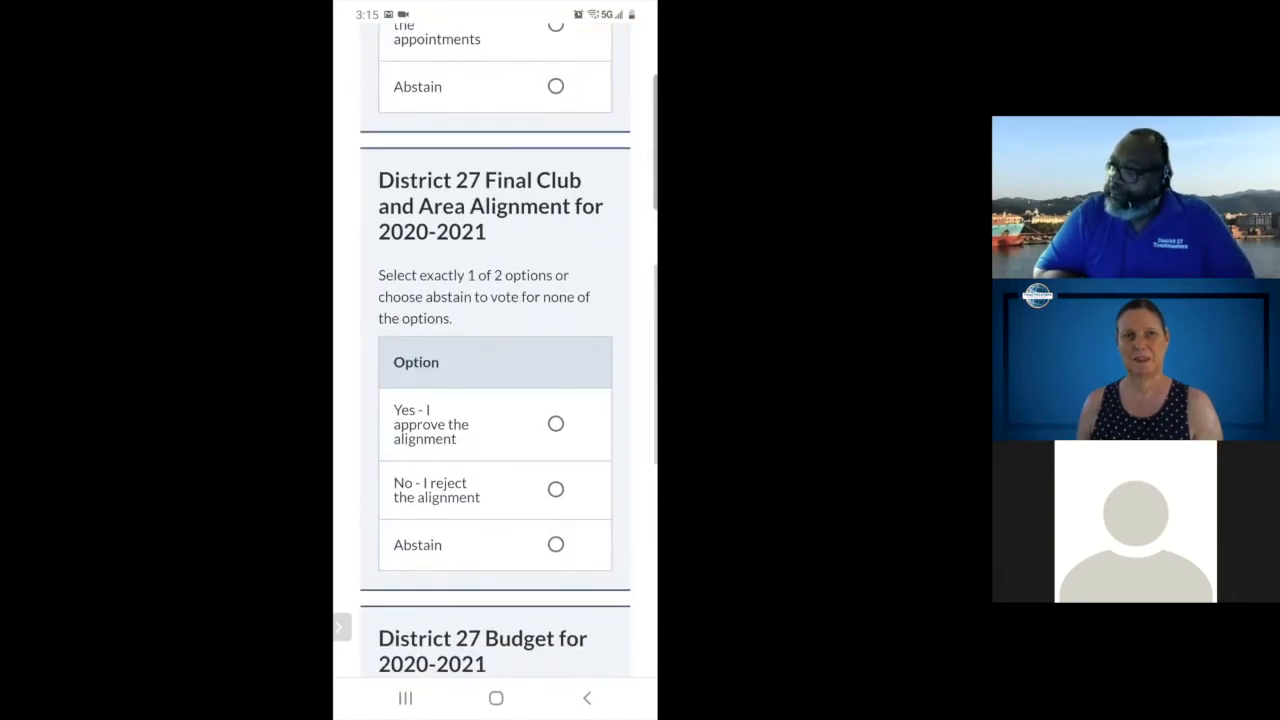
{"action": "scroll", "scroll_direction": "down", "scroll_amount": 3}
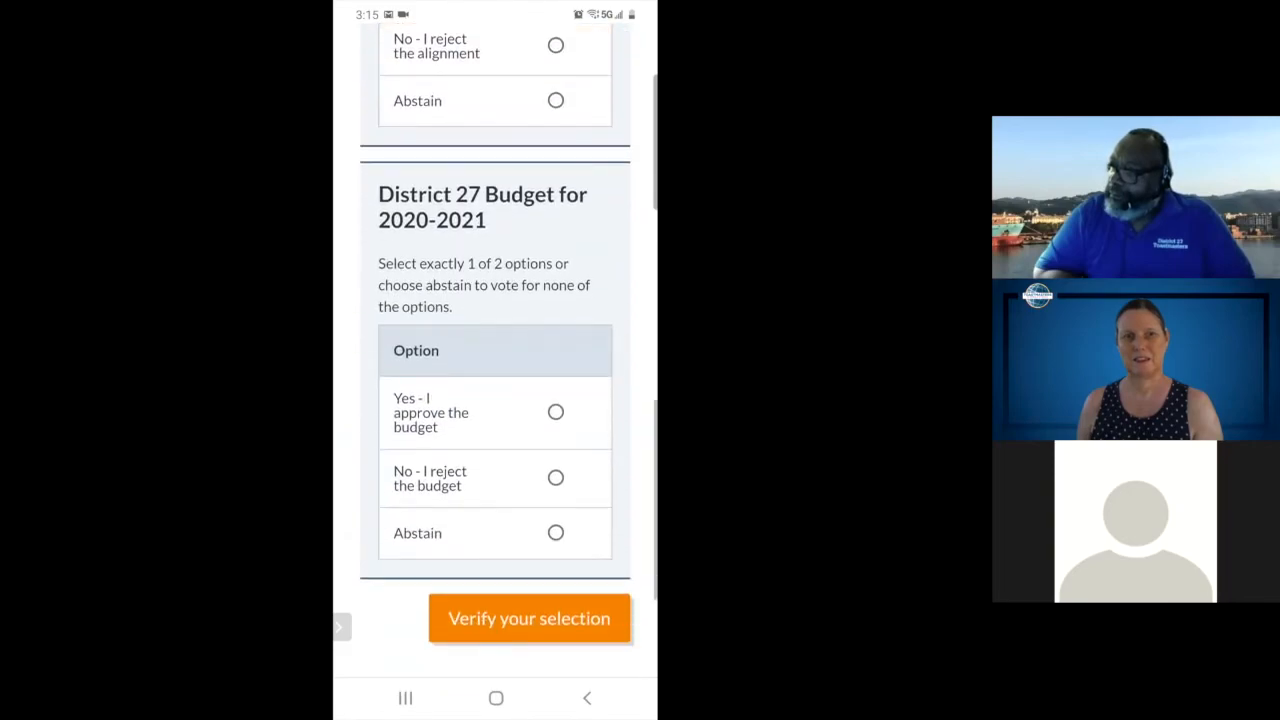
{"action": "left_click", "coordinate": [556, 412]}
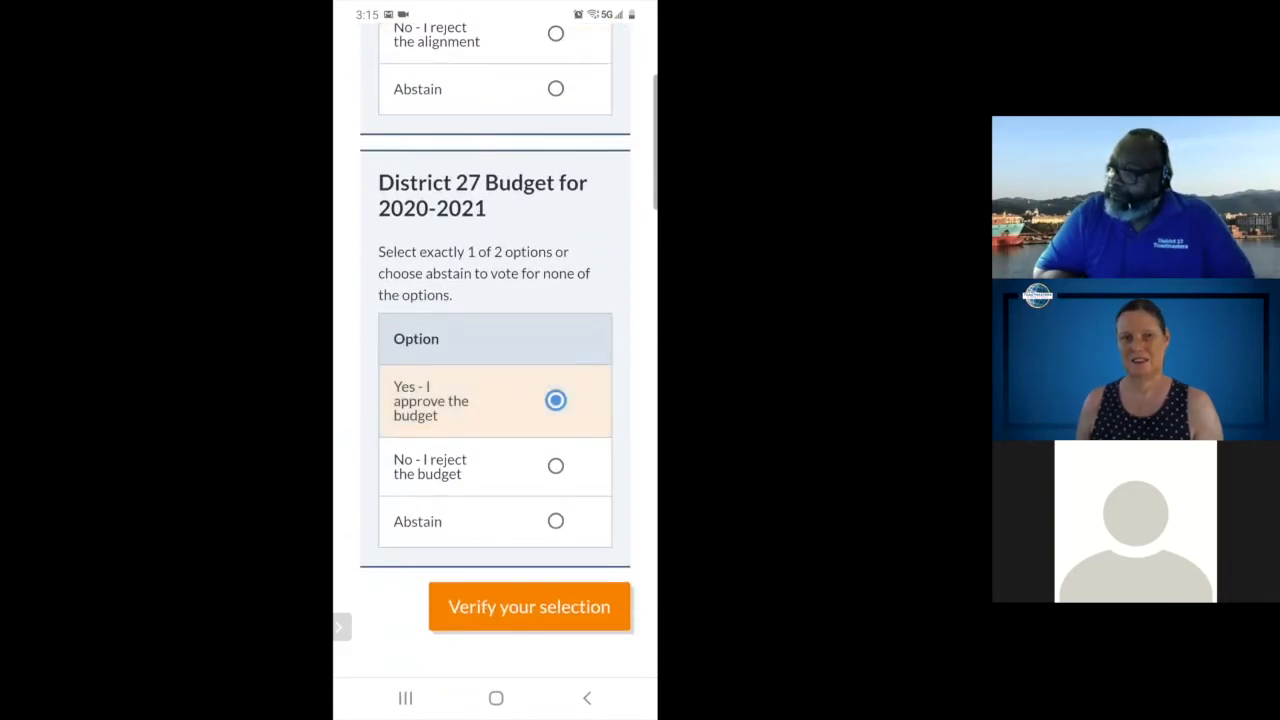
{"action": "left_click", "coordinate": [528, 606]}
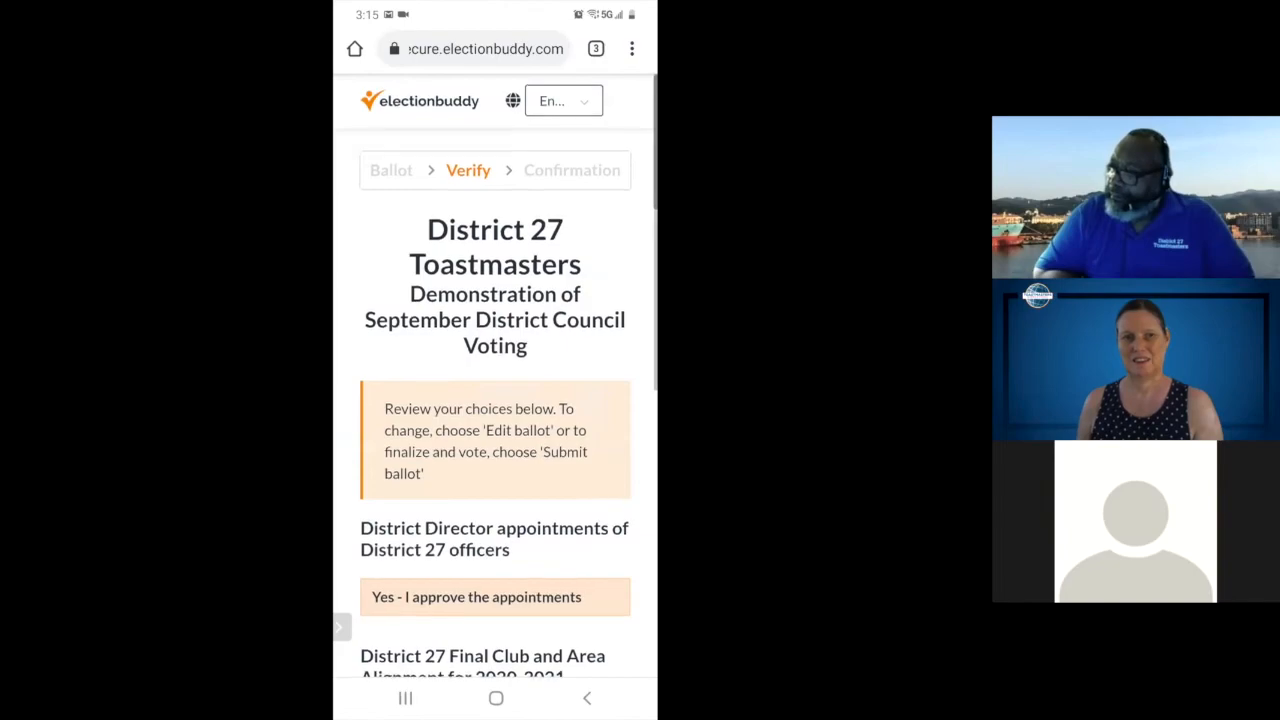
- Submit the phone ballot and continue via 'Next Vote' to the District 27 voting page
{"action": "scroll", "scroll_direction": "down", "scroll_amount": 3}
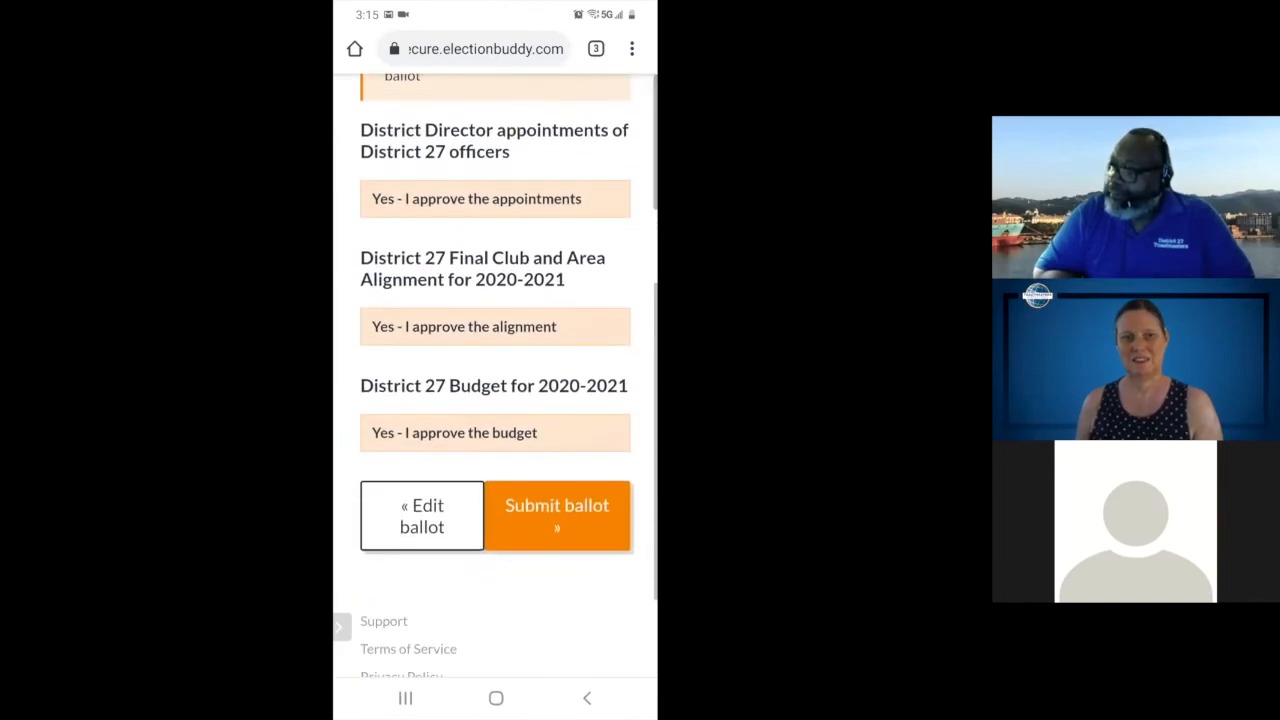
{"action": "scroll", "scroll_direction": "up", "scroll_amount": 3}
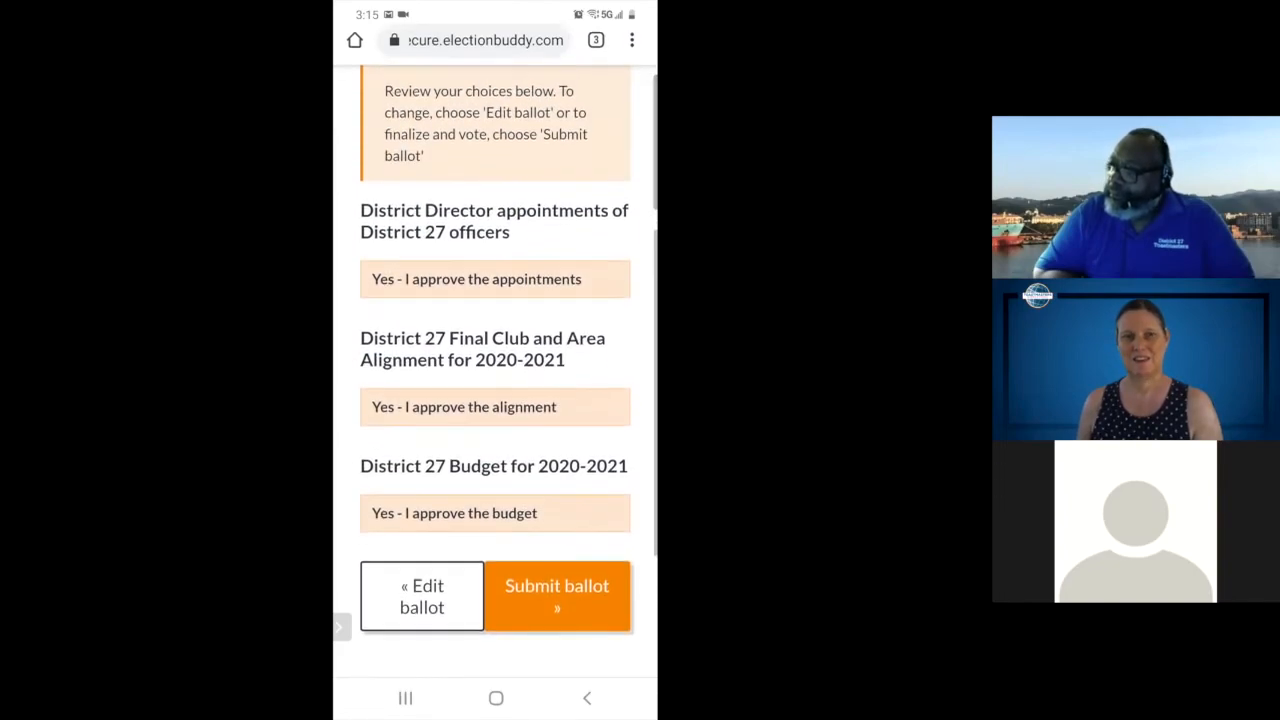
{"action": "scroll", "scroll_direction": "down", "scroll_amount": 3}
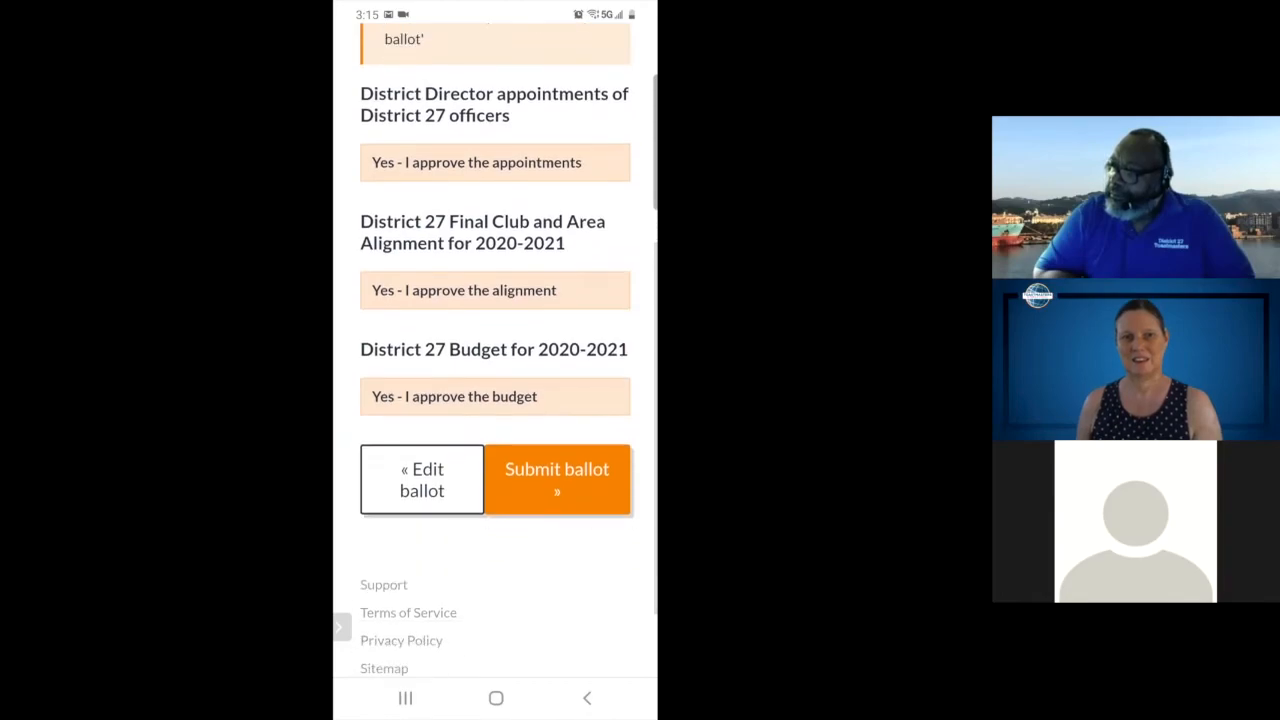
{"action": "left_click", "coordinate": [556, 480]}
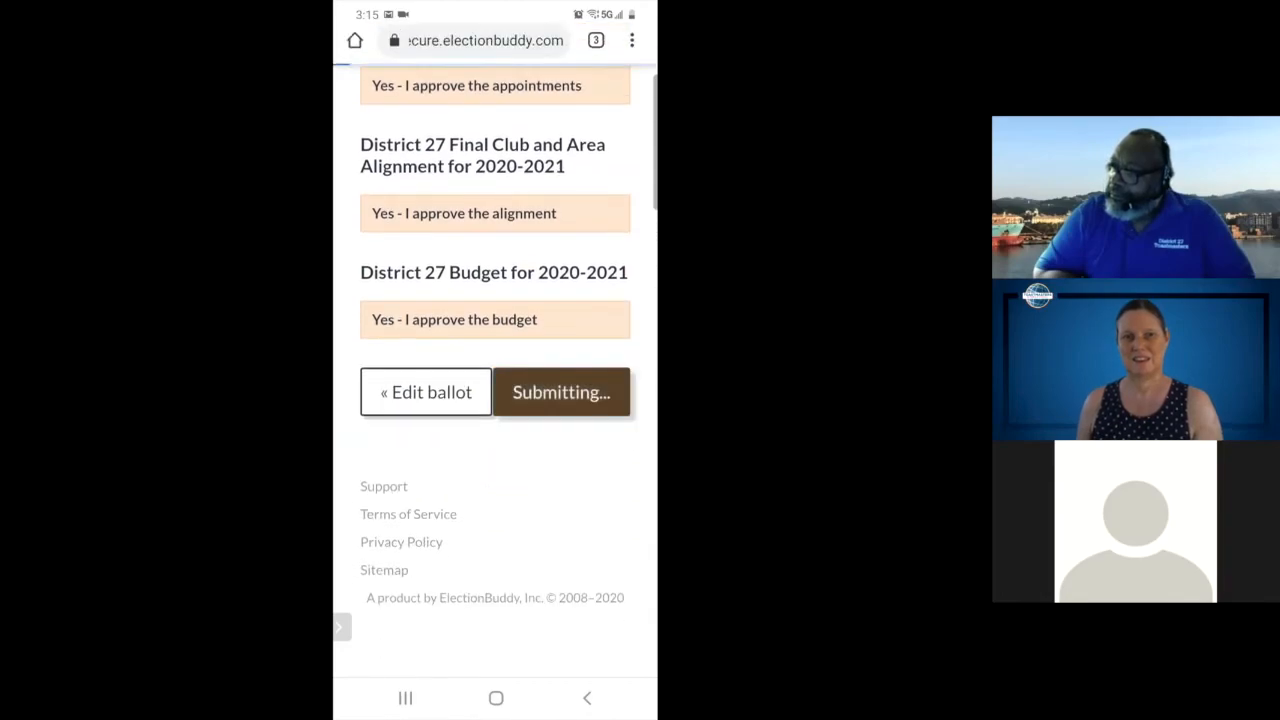
{"action": "left_click", "coordinate": [560, 390]}
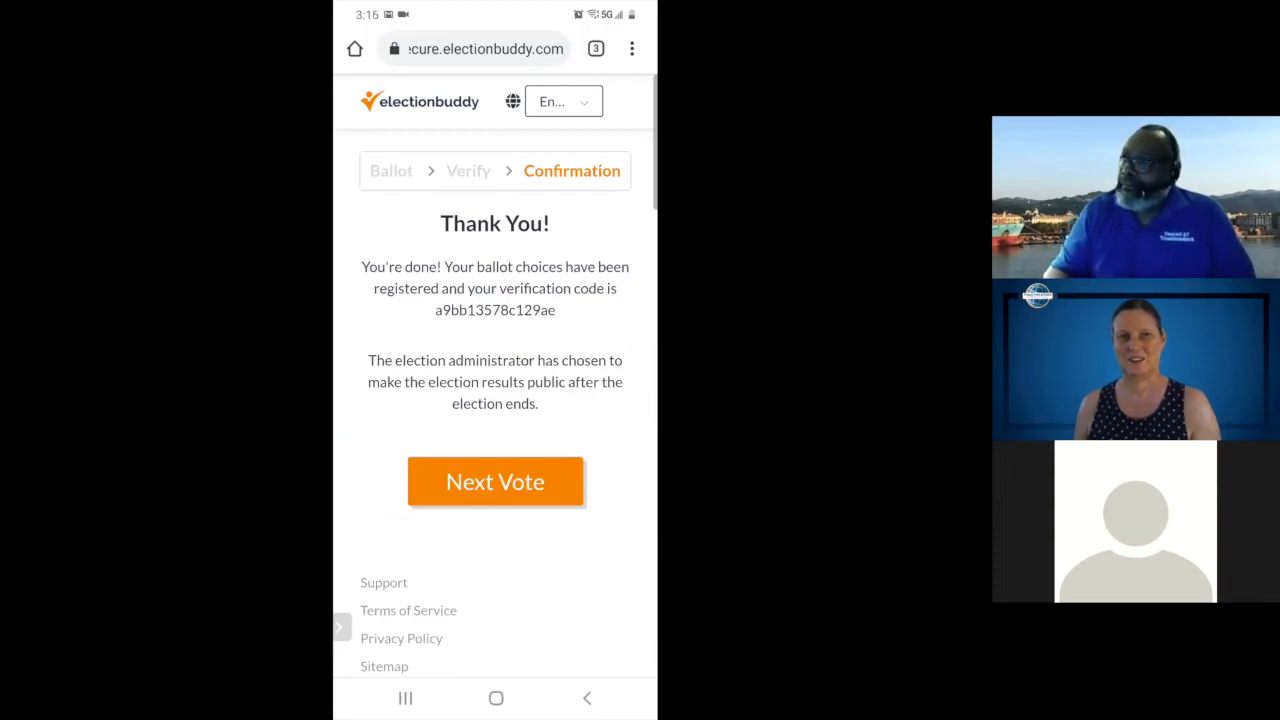
{"action": "left_click", "coordinate": [496, 480]}
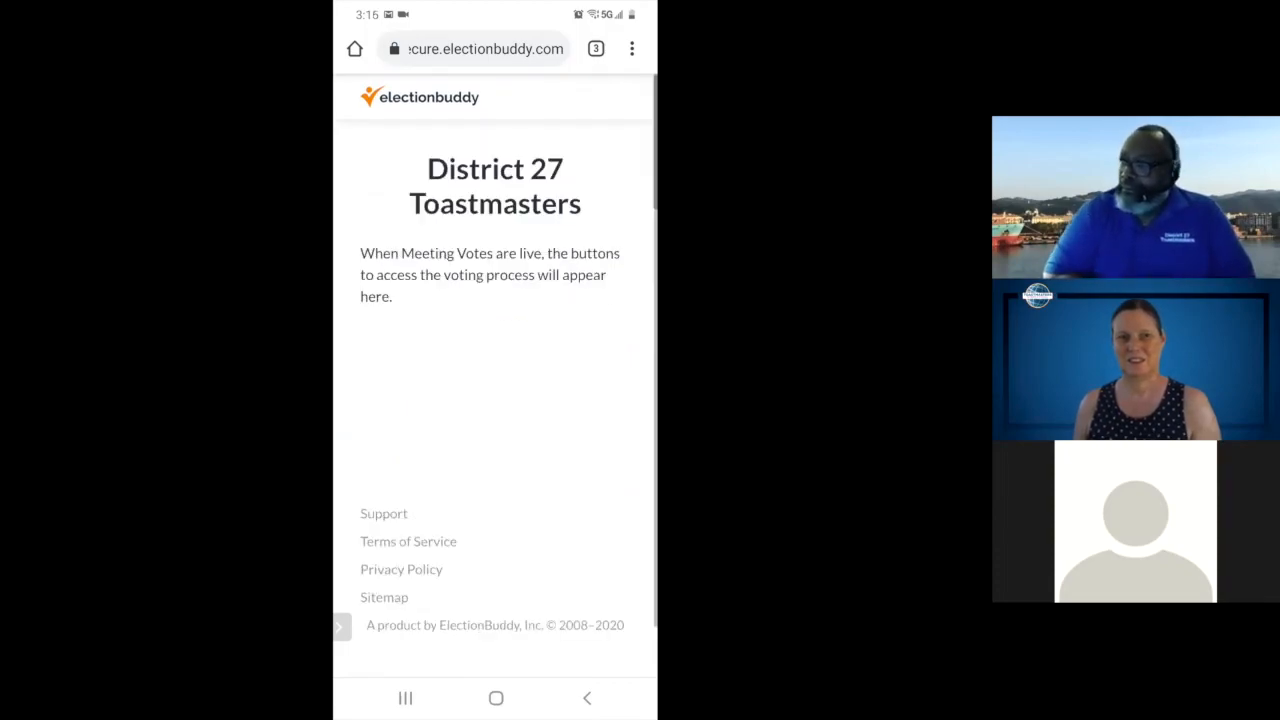